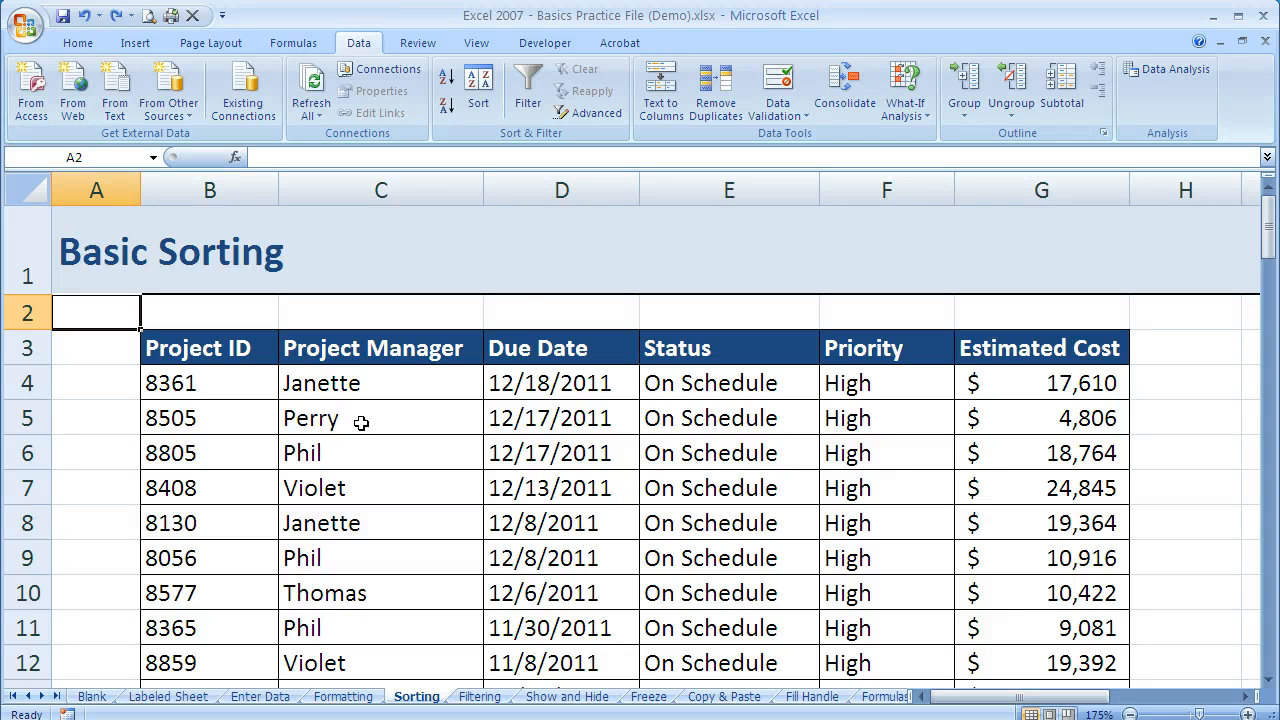
mouse_move(384, 418)
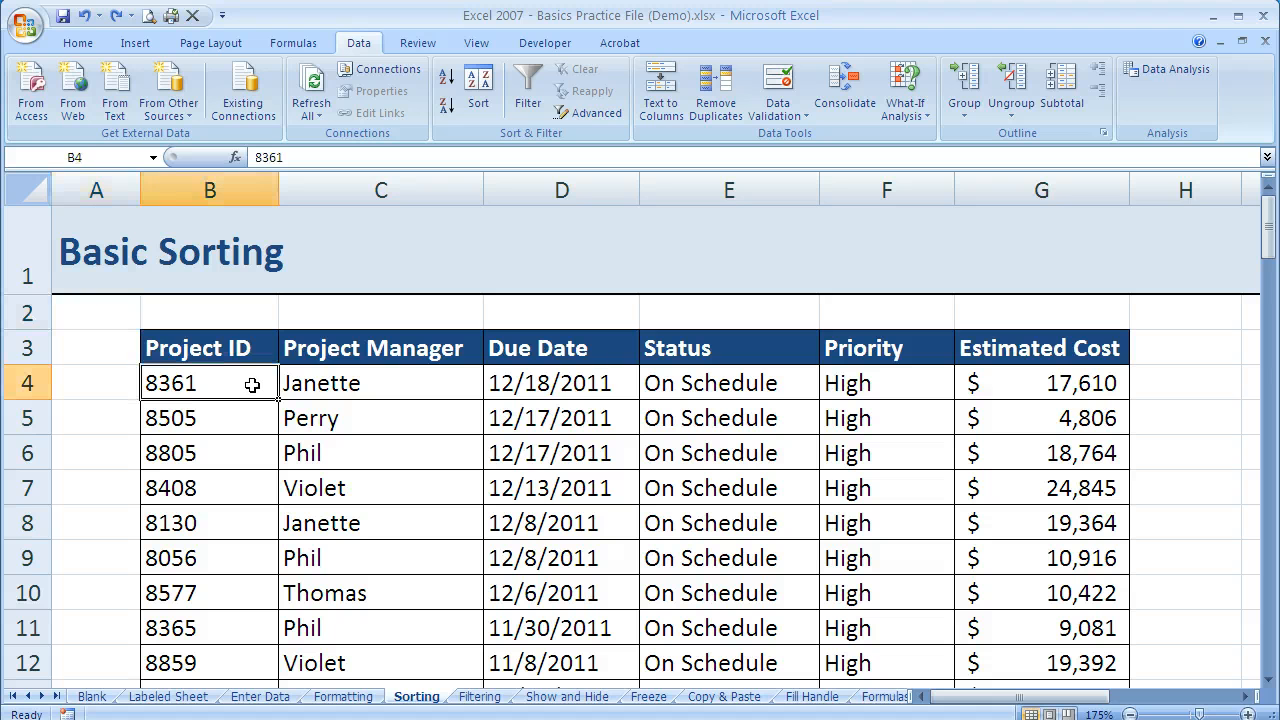
mouse_move(216, 384)
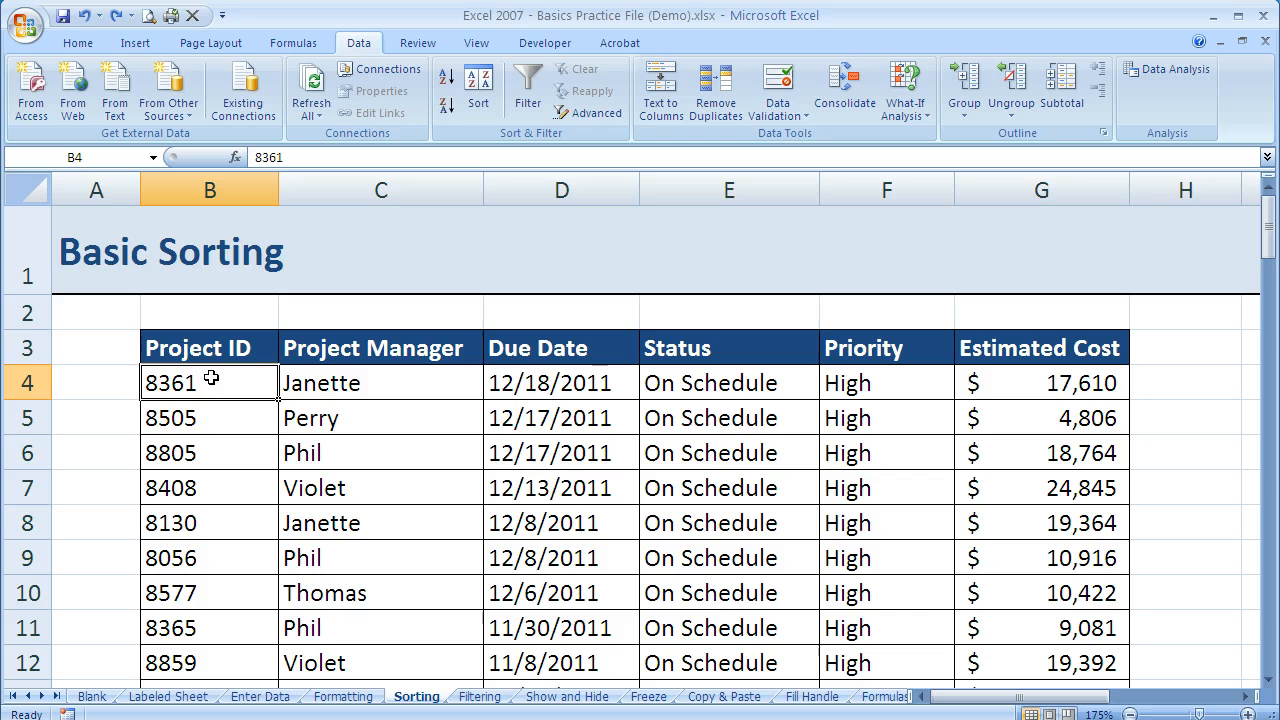
mouse_move(332, 390)
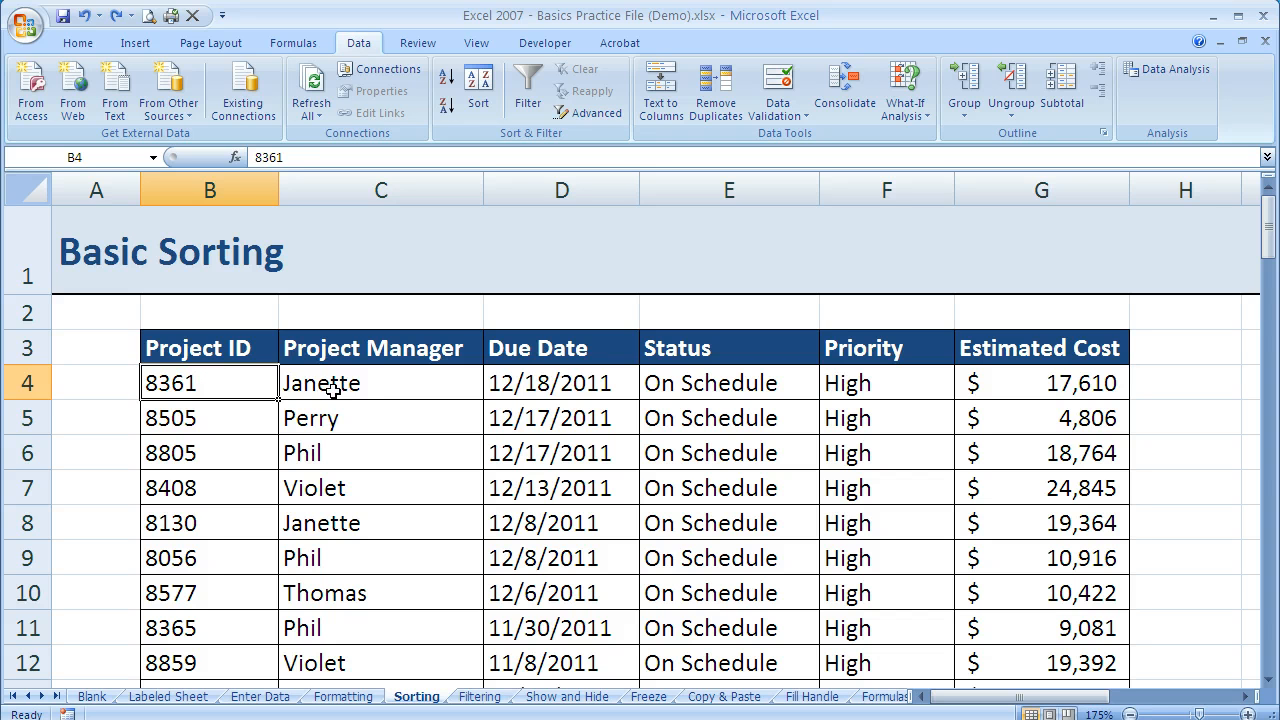
Review cells in the first data rows and header of the project table.
click(380, 382)
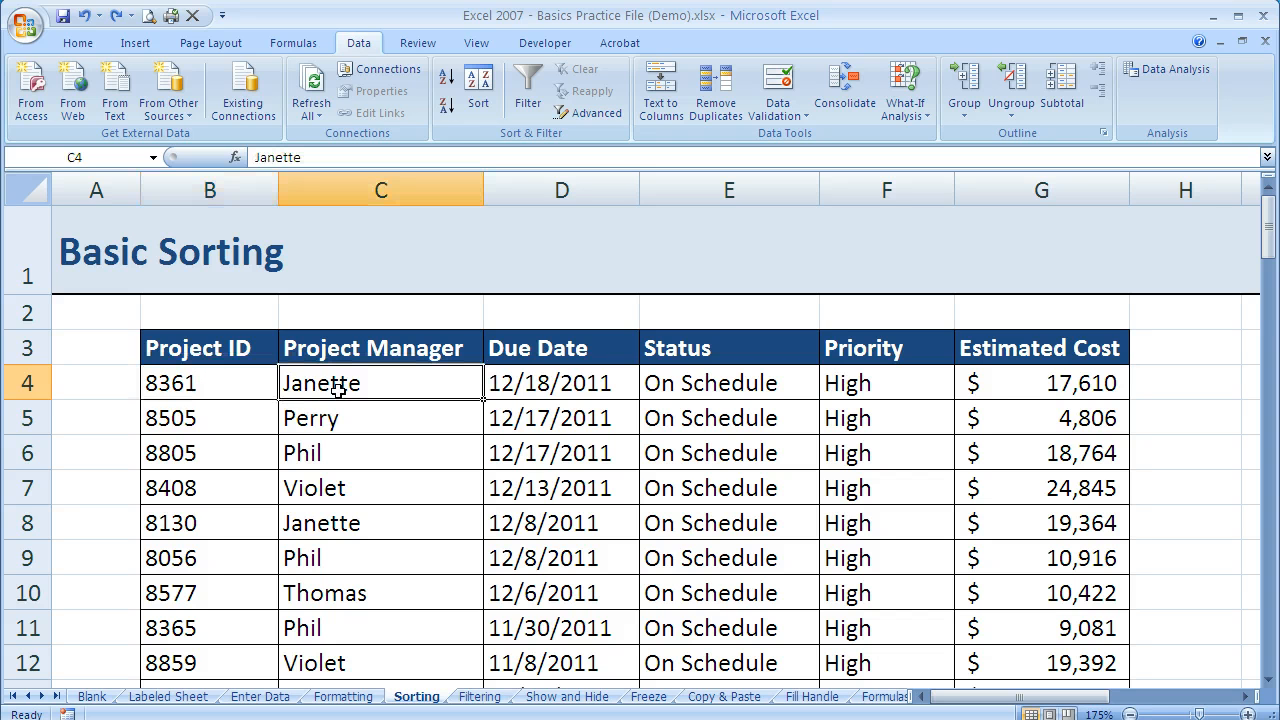
click(560, 382)
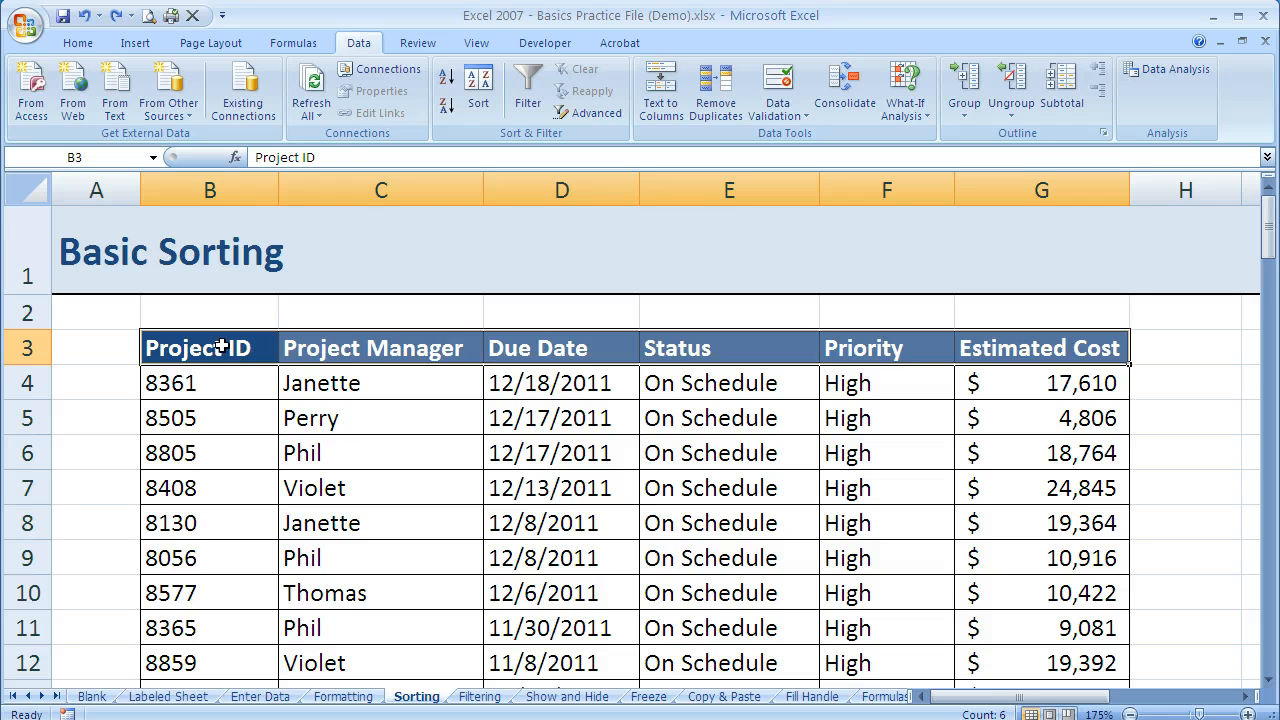
click(380, 348)
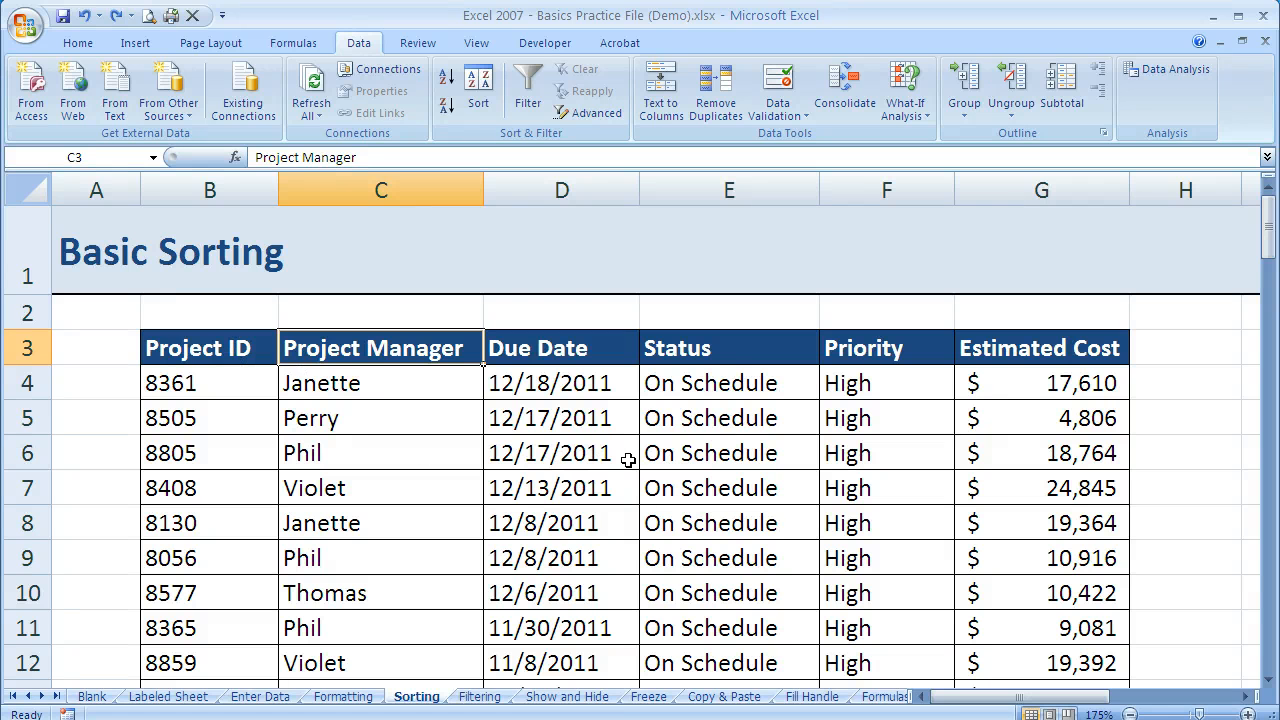
mouse_move(550, 376)
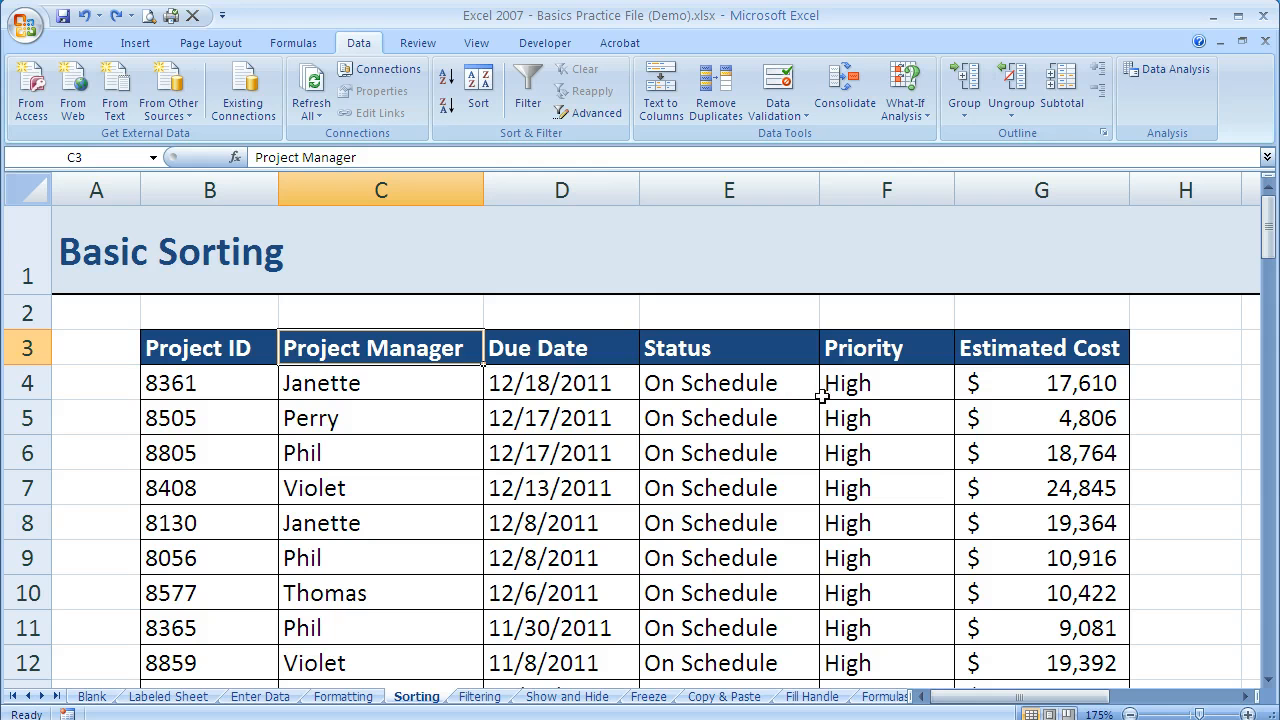
mouse_move(920, 418)
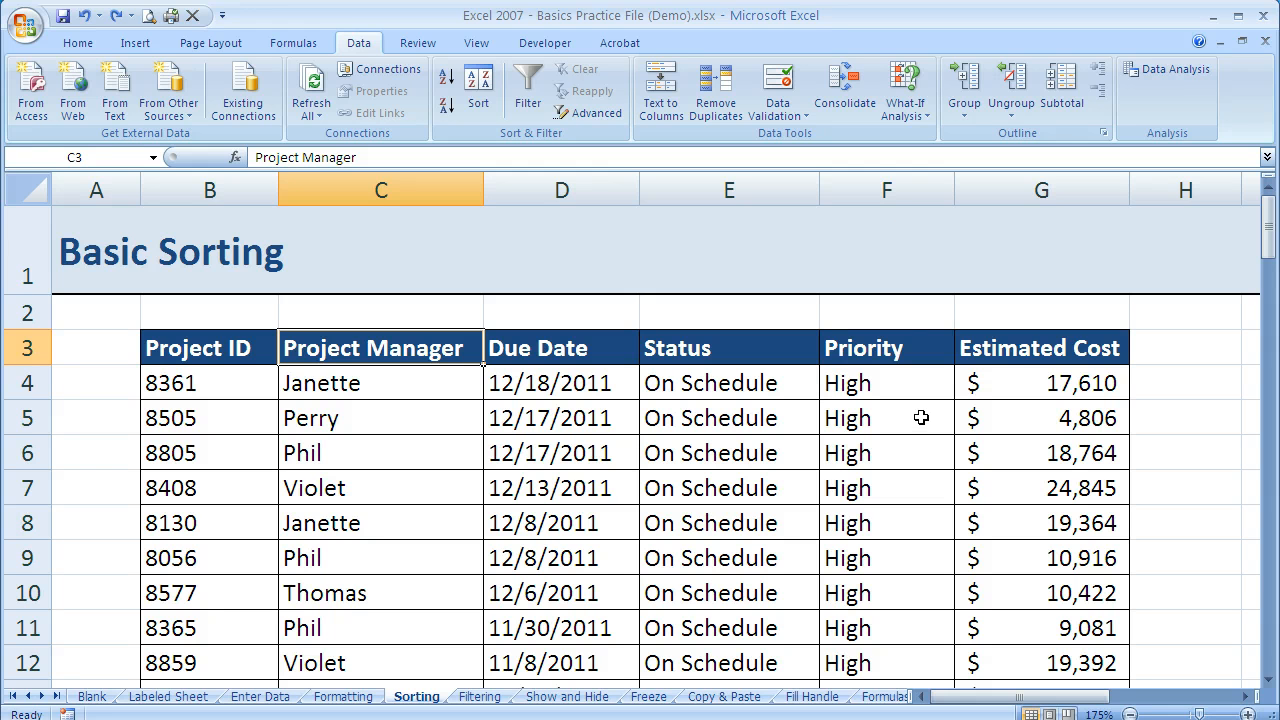
mouse_move(916, 310)
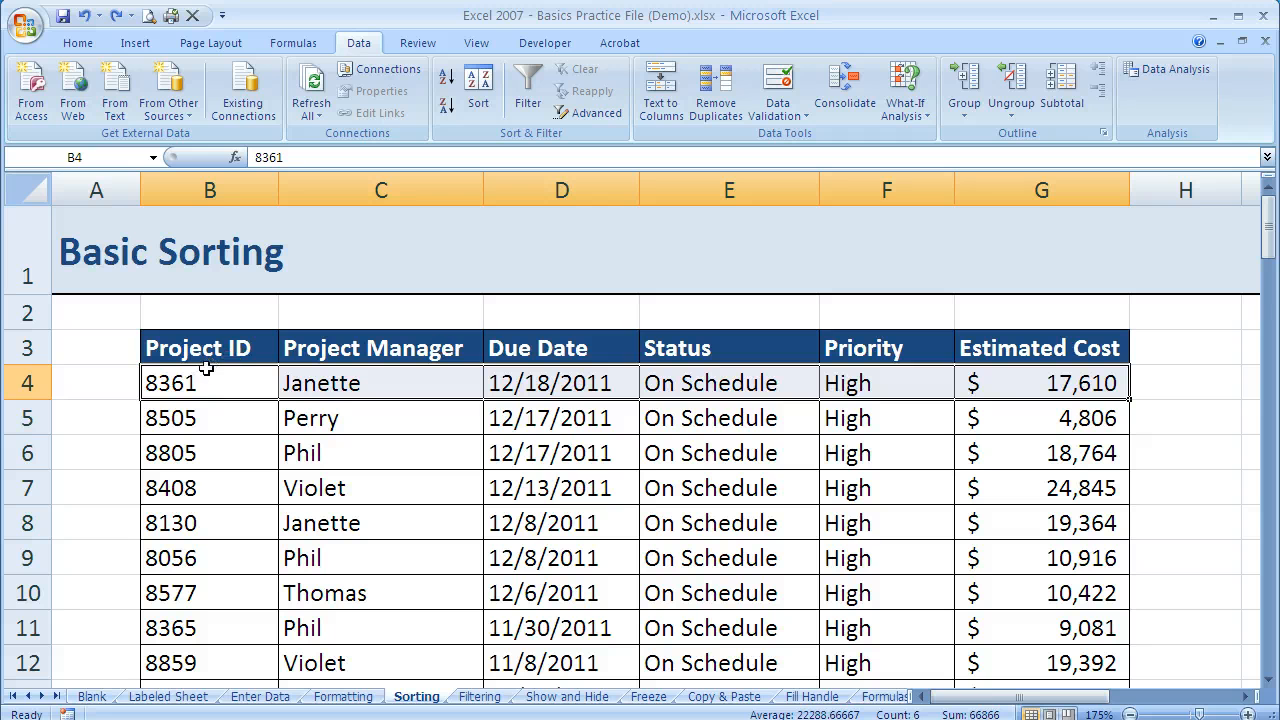
mouse_move(1024, 392)
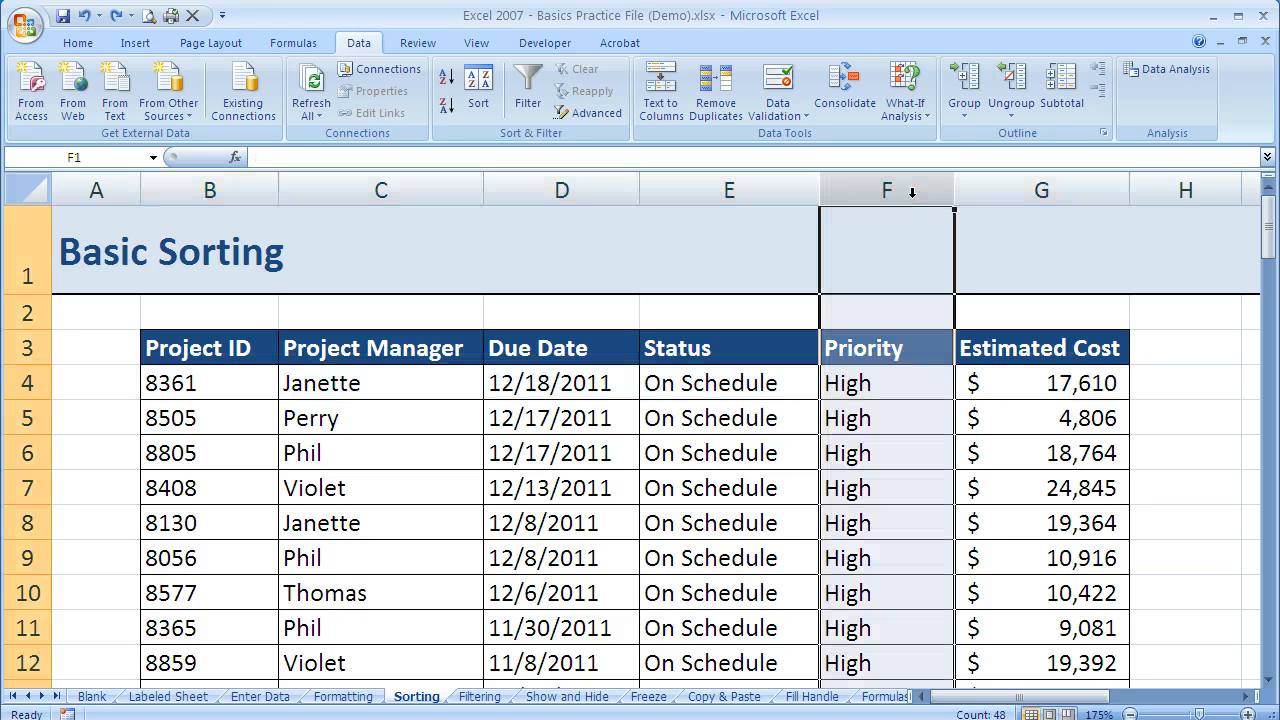
click(886, 190)
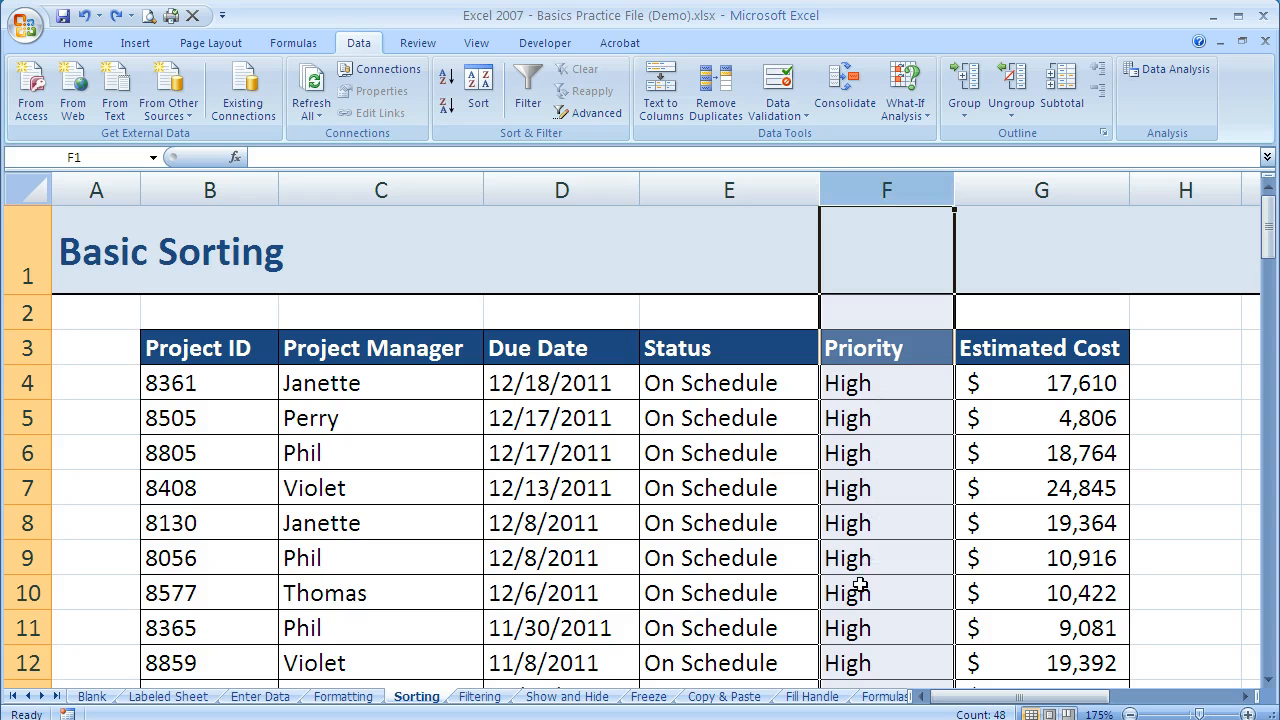
mouse_move(1090, 376)
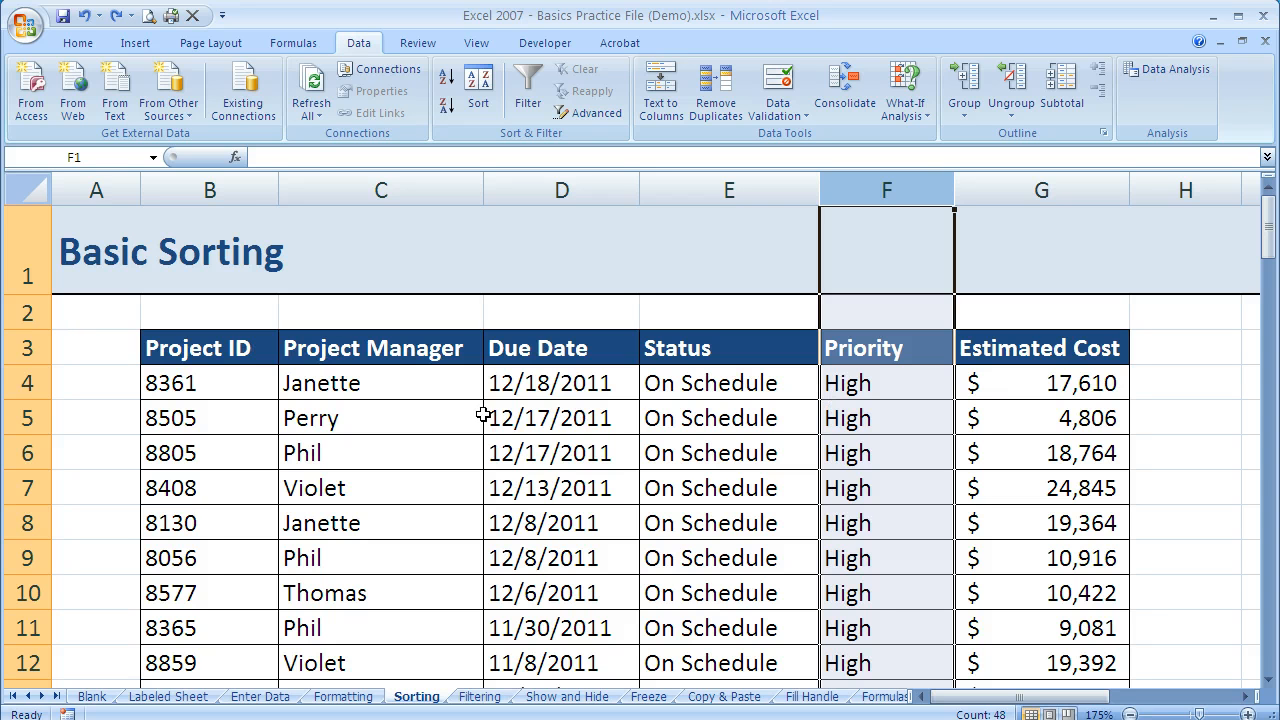
click(548, 418)
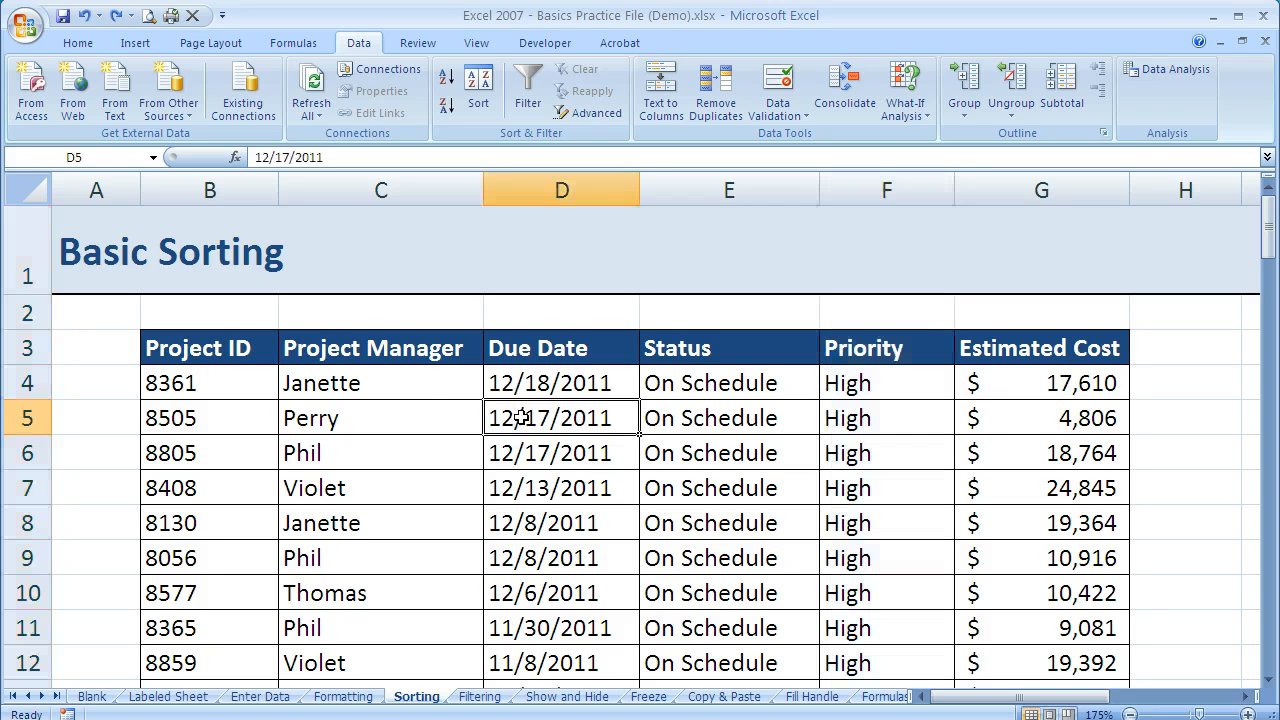
mouse_move(372, 408)
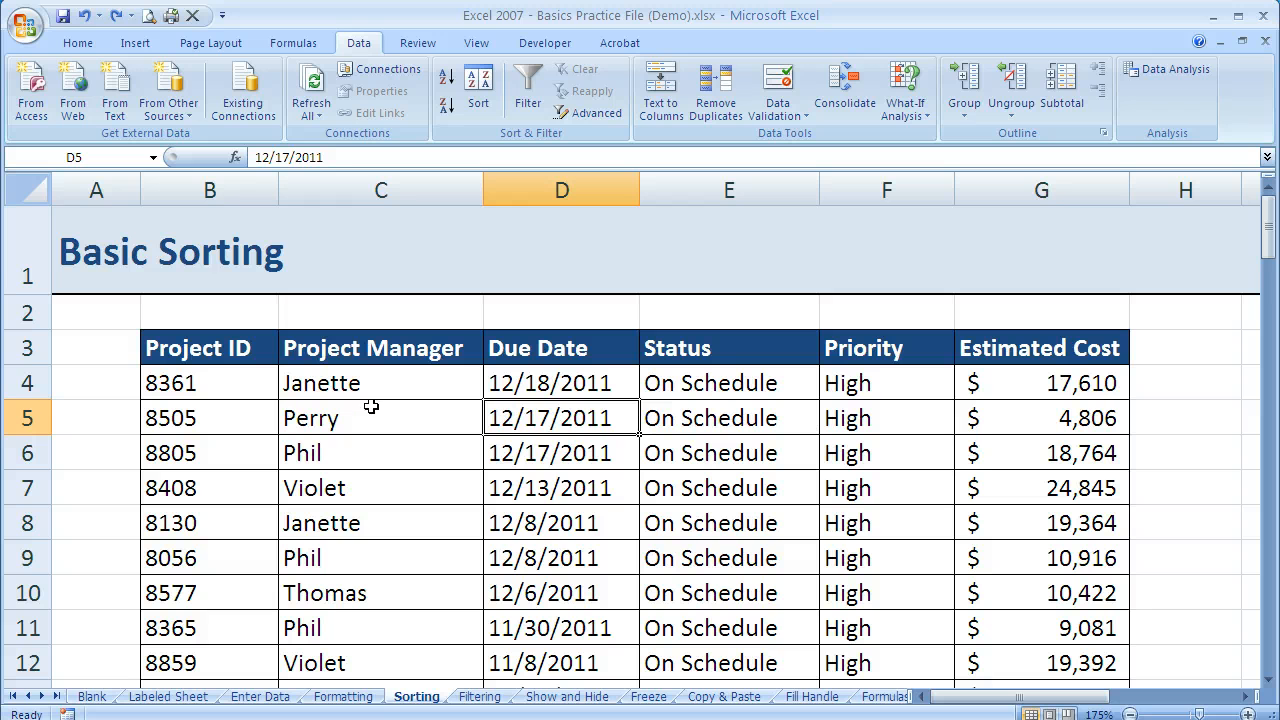
mouse_move(244, 404)
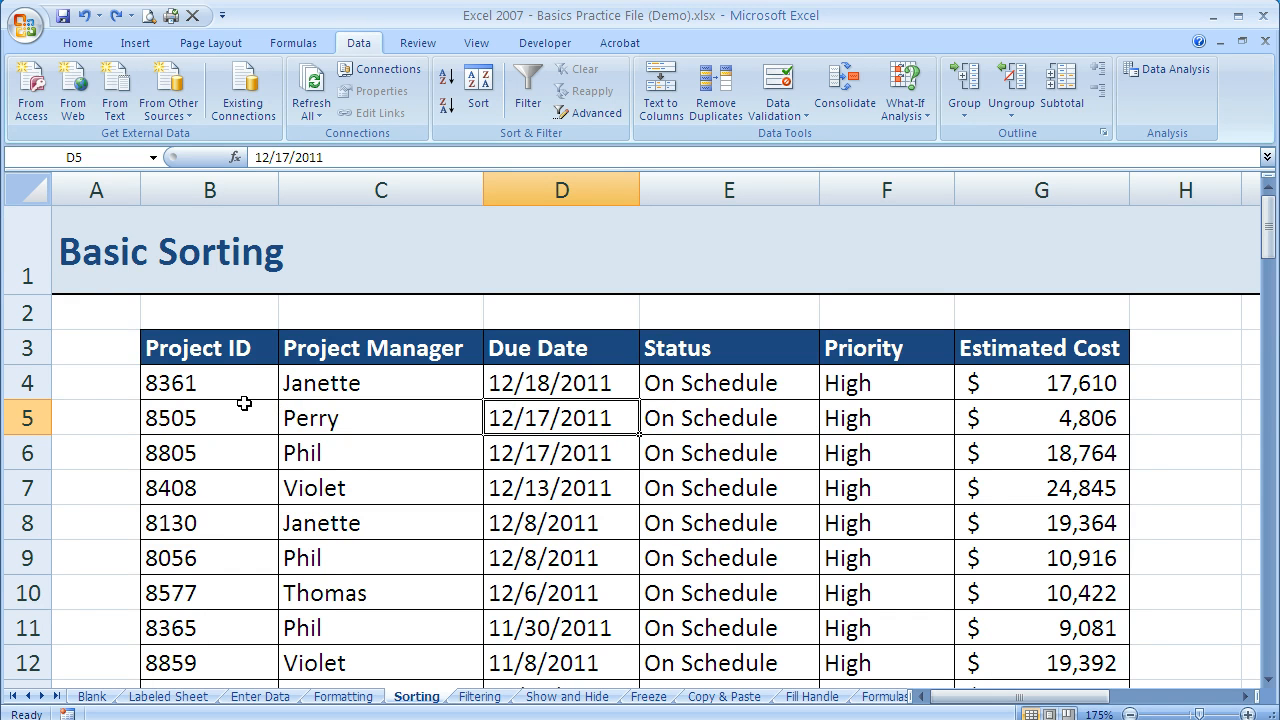
mouse_move(254, 396)
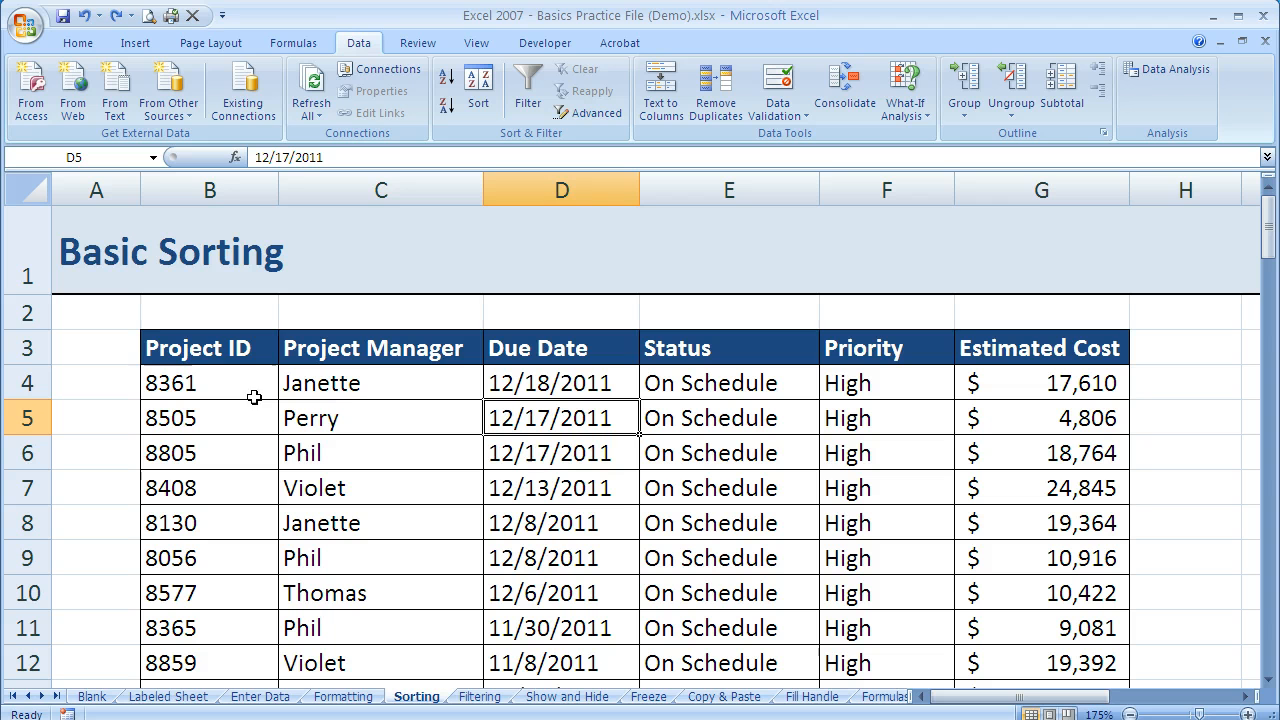
Inspect the first row's project 8361, due date 12/18/2011 and On Schedule status, leaving the selection in Project ID.
click(208, 382)
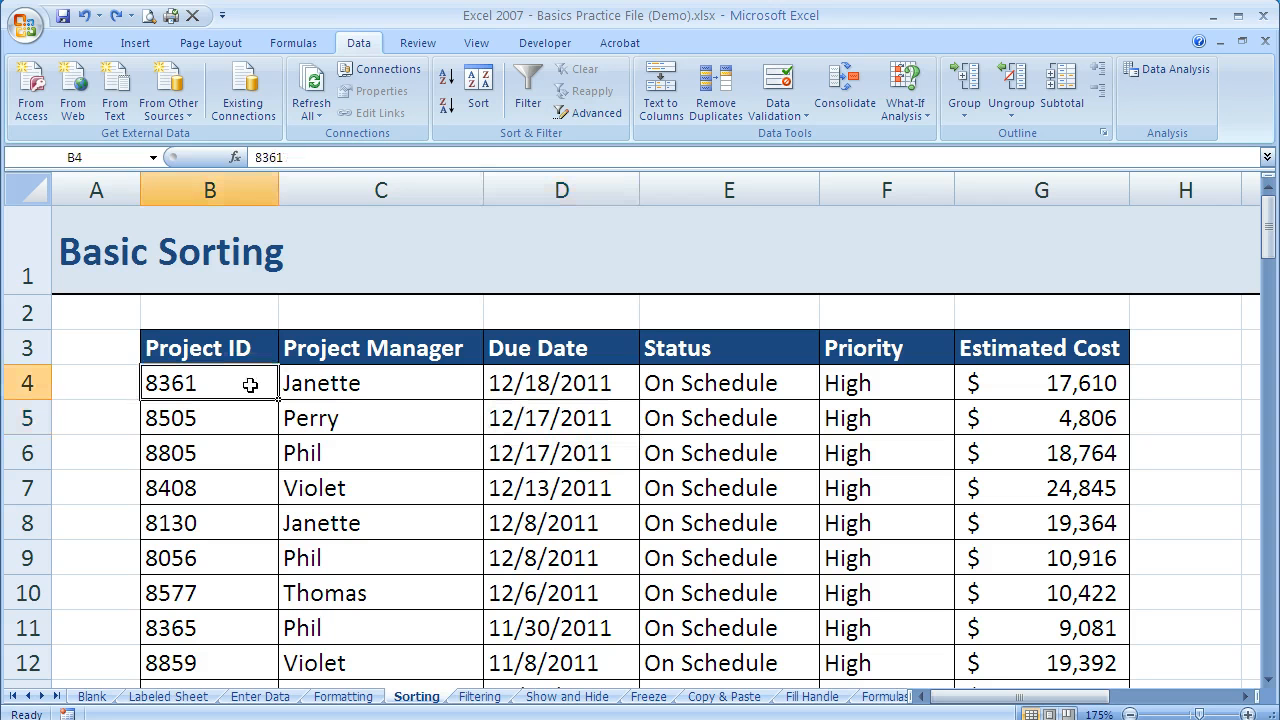
click(548, 382)
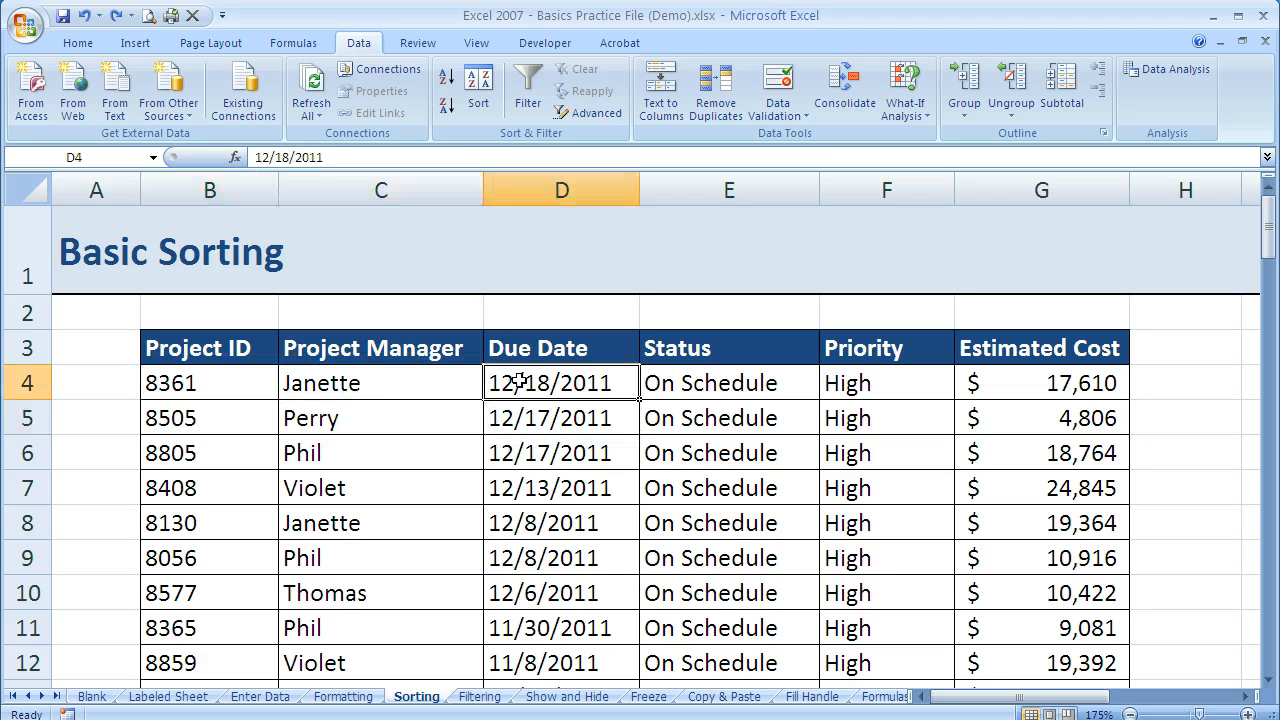
click(728, 384)
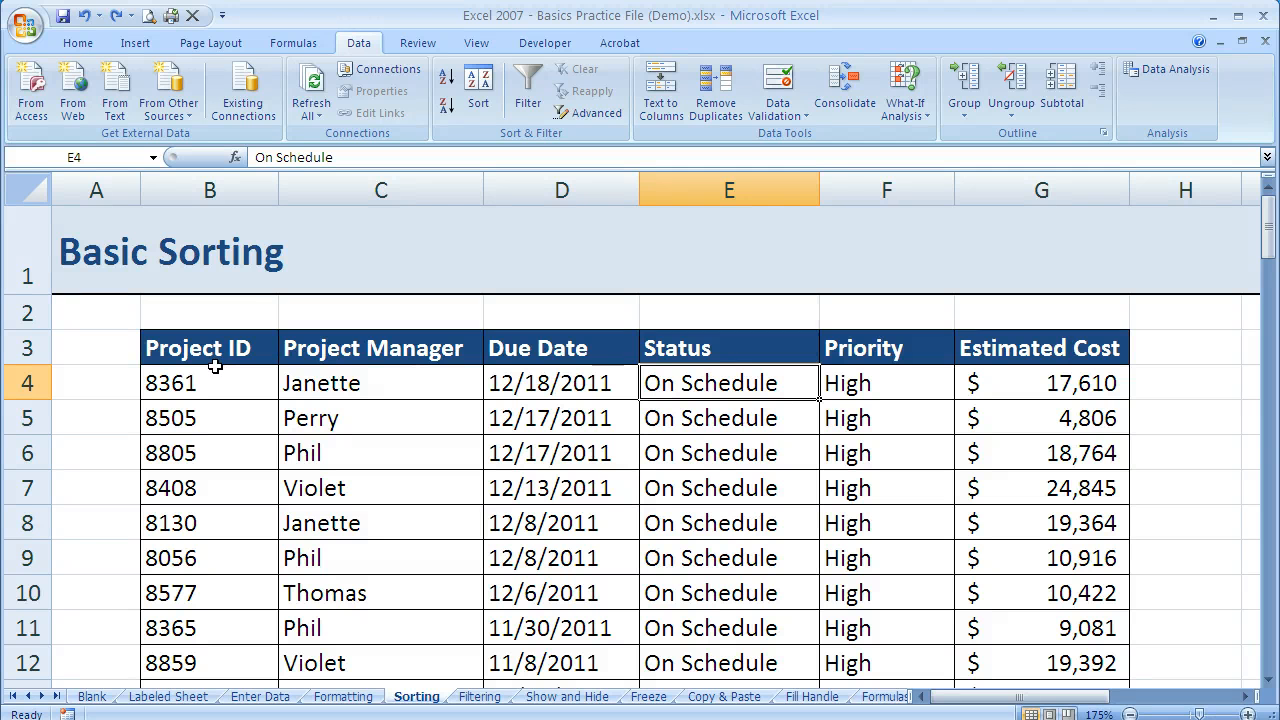
click(208, 382)
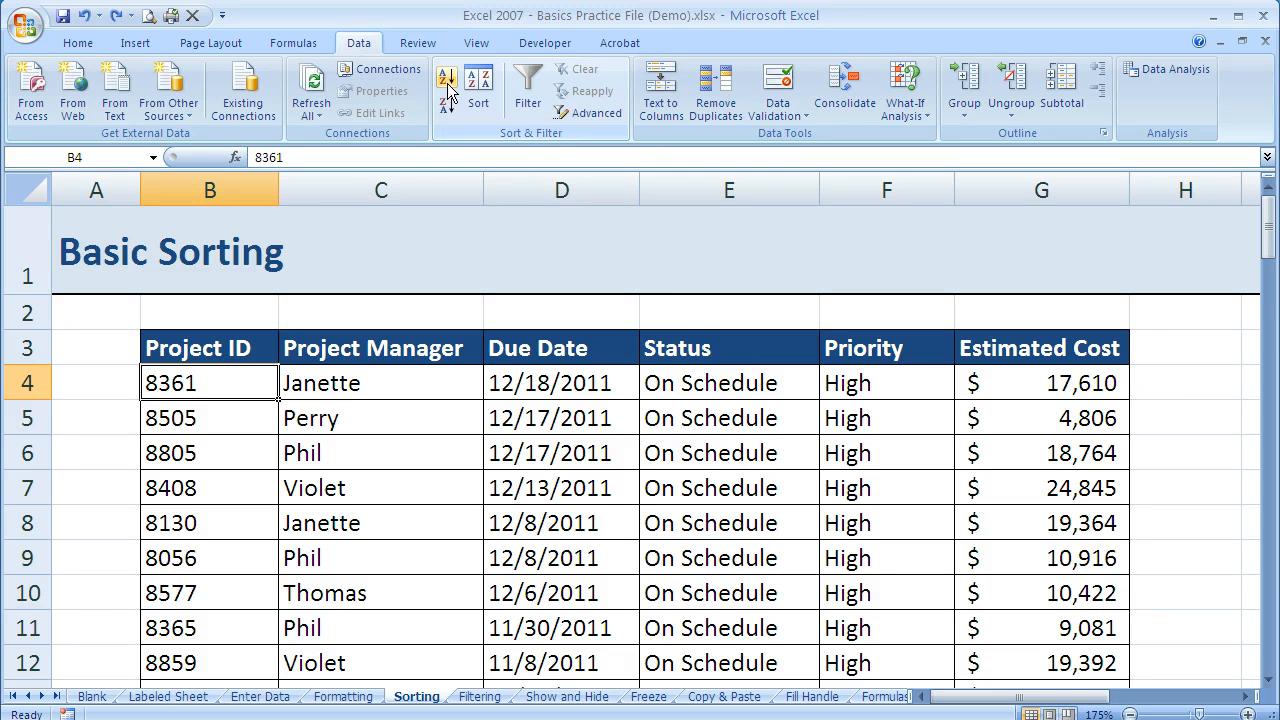
mouse_move(446, 84)
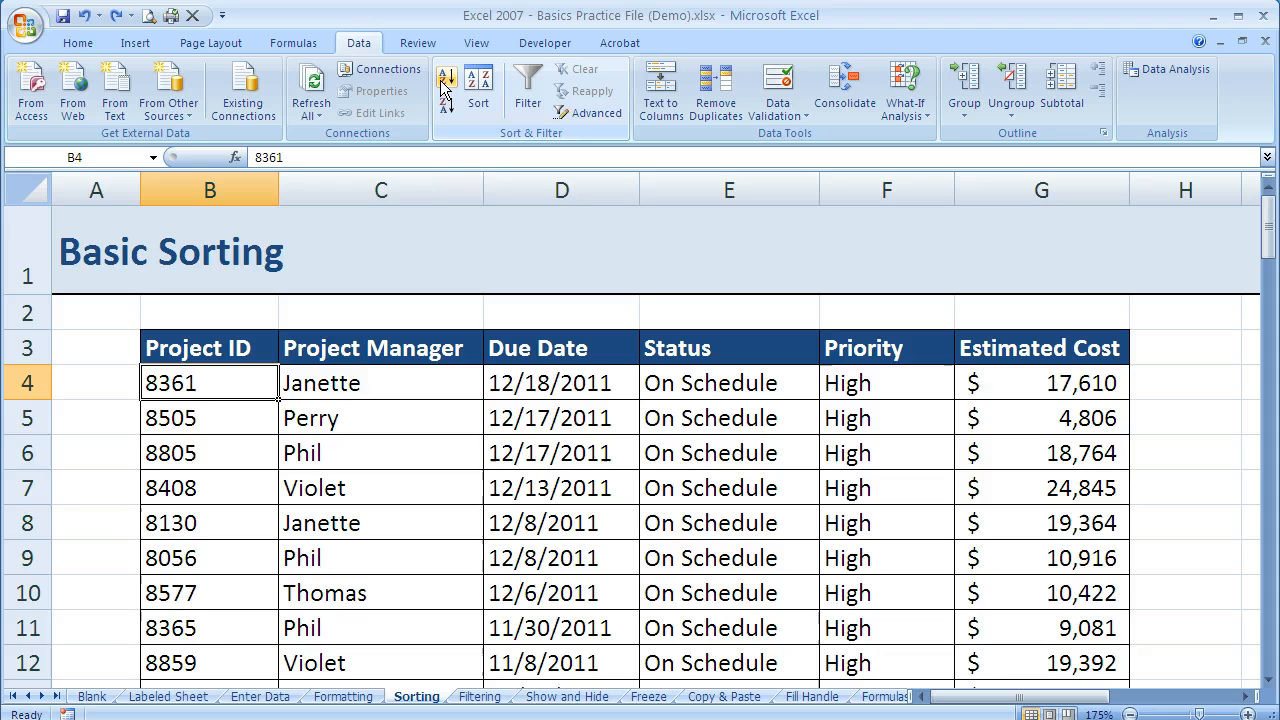
click(446, 78)
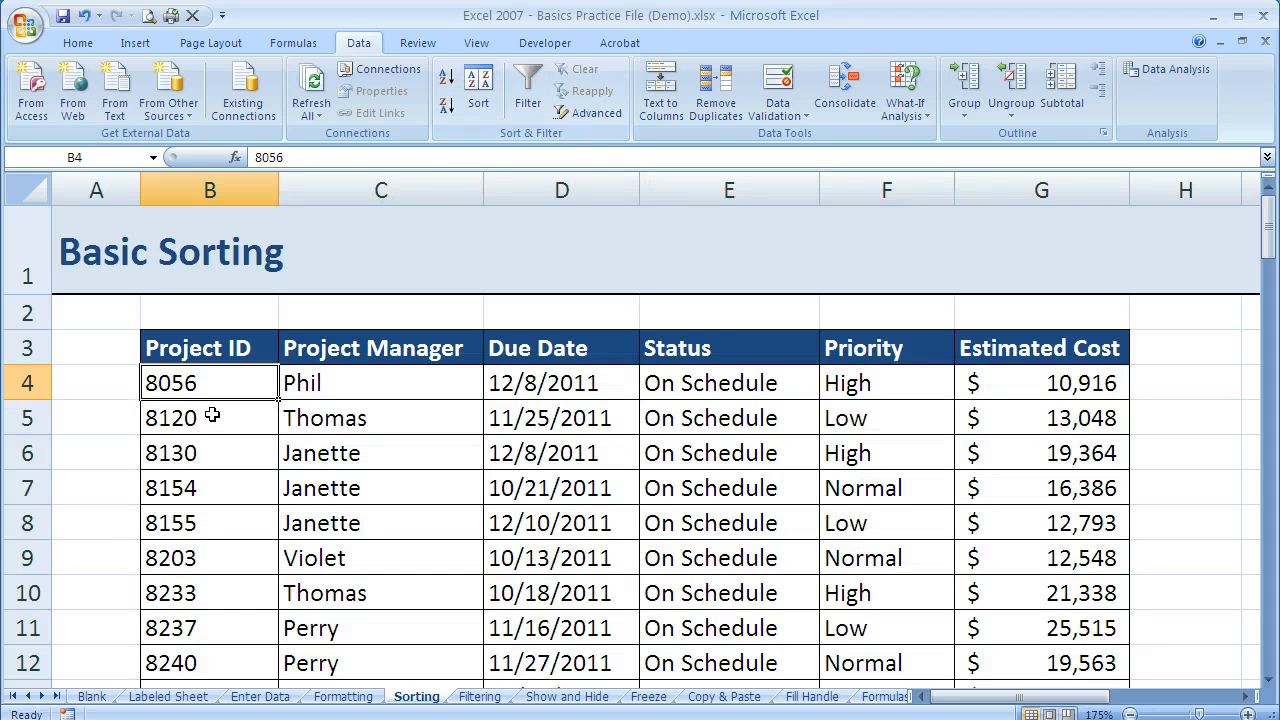
scroll(down, 3)
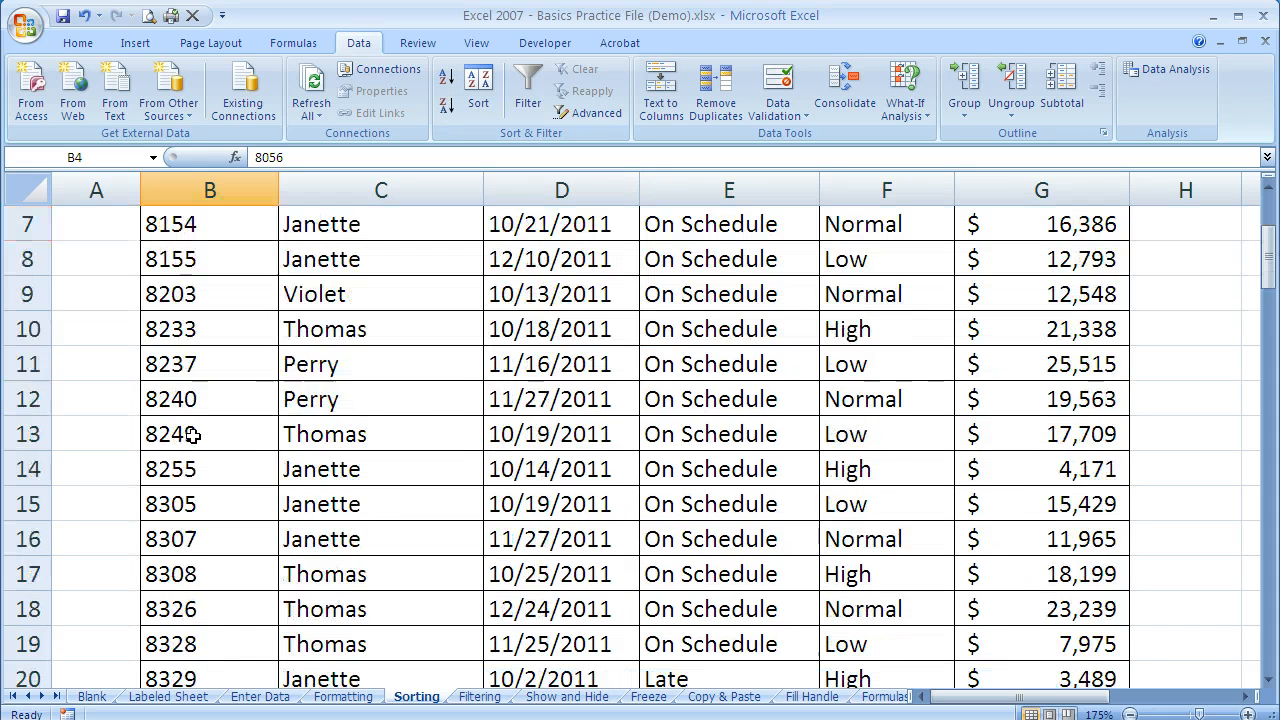
scroll(down, 3)
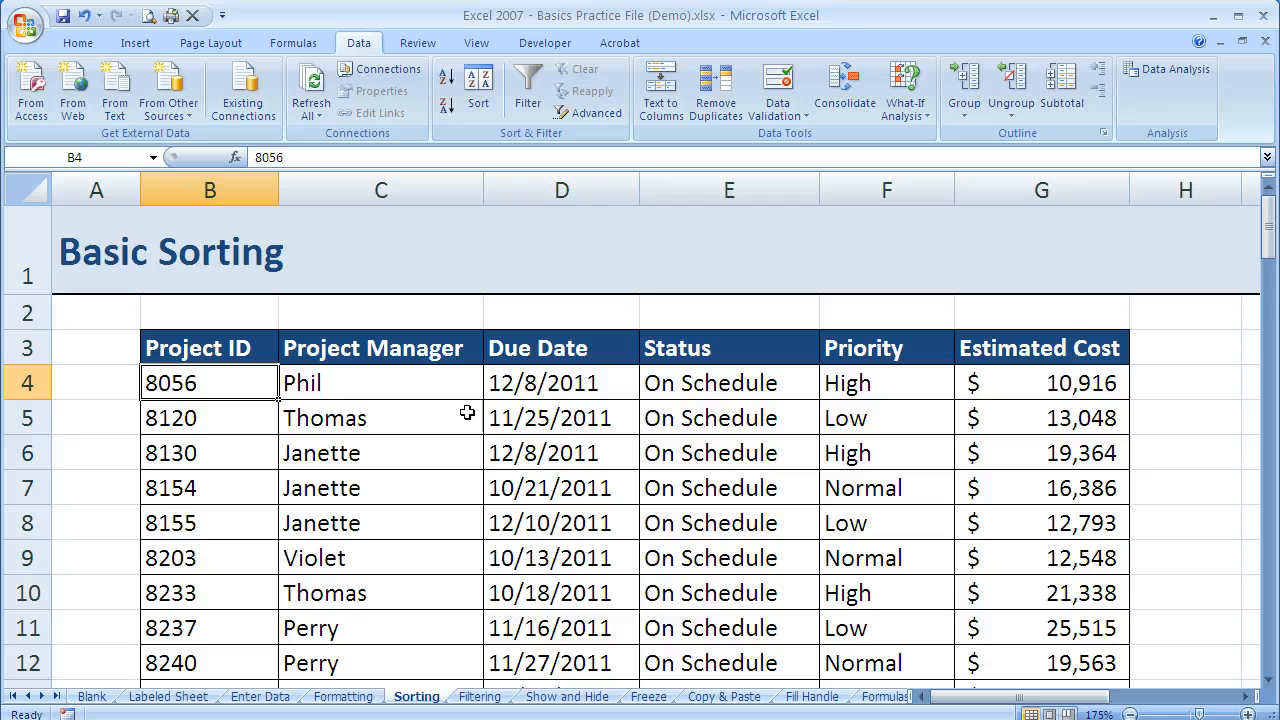
mouse_move(288, 398)
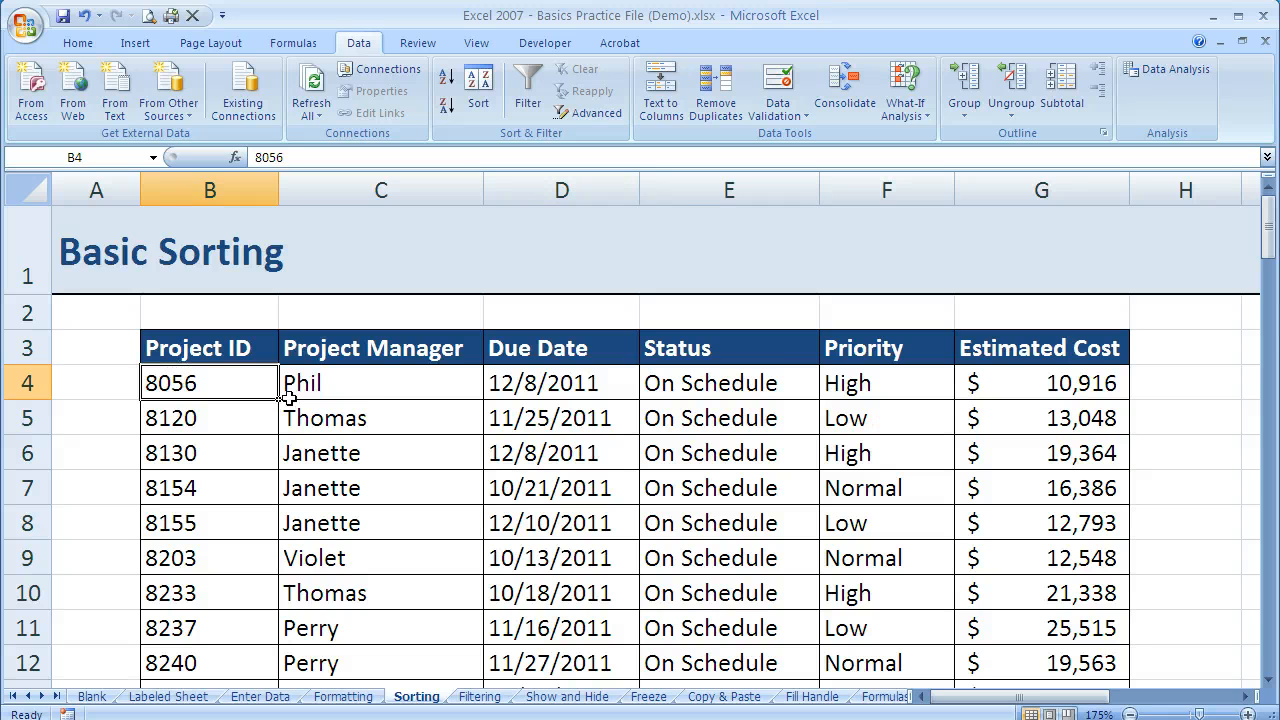
mouse_move(380, 384)
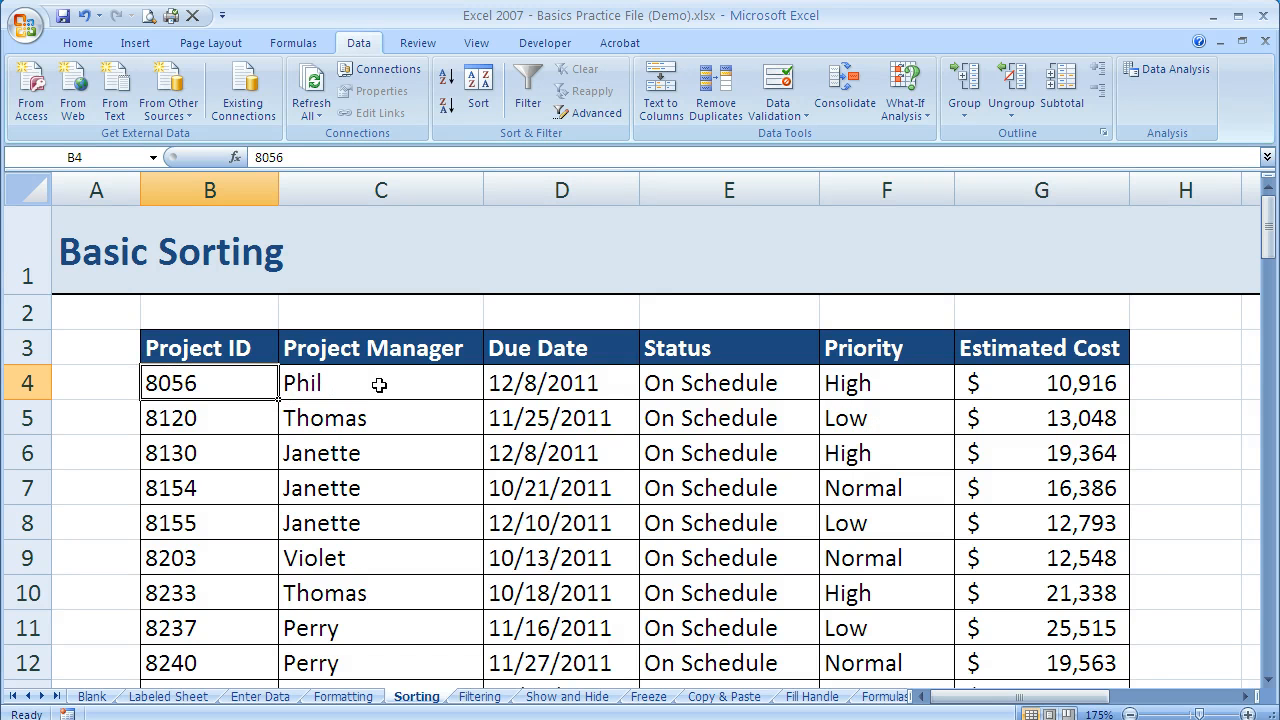
mouse_move(244, 408)
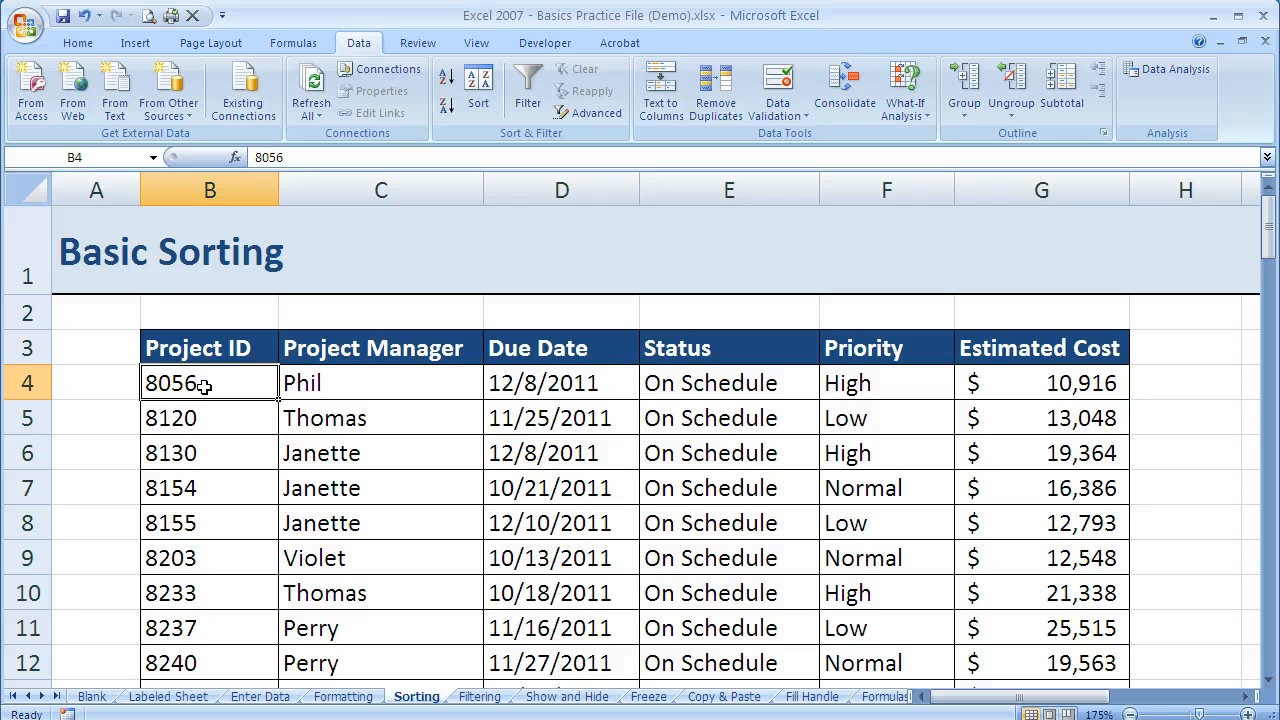
mouse_move(224, 444)
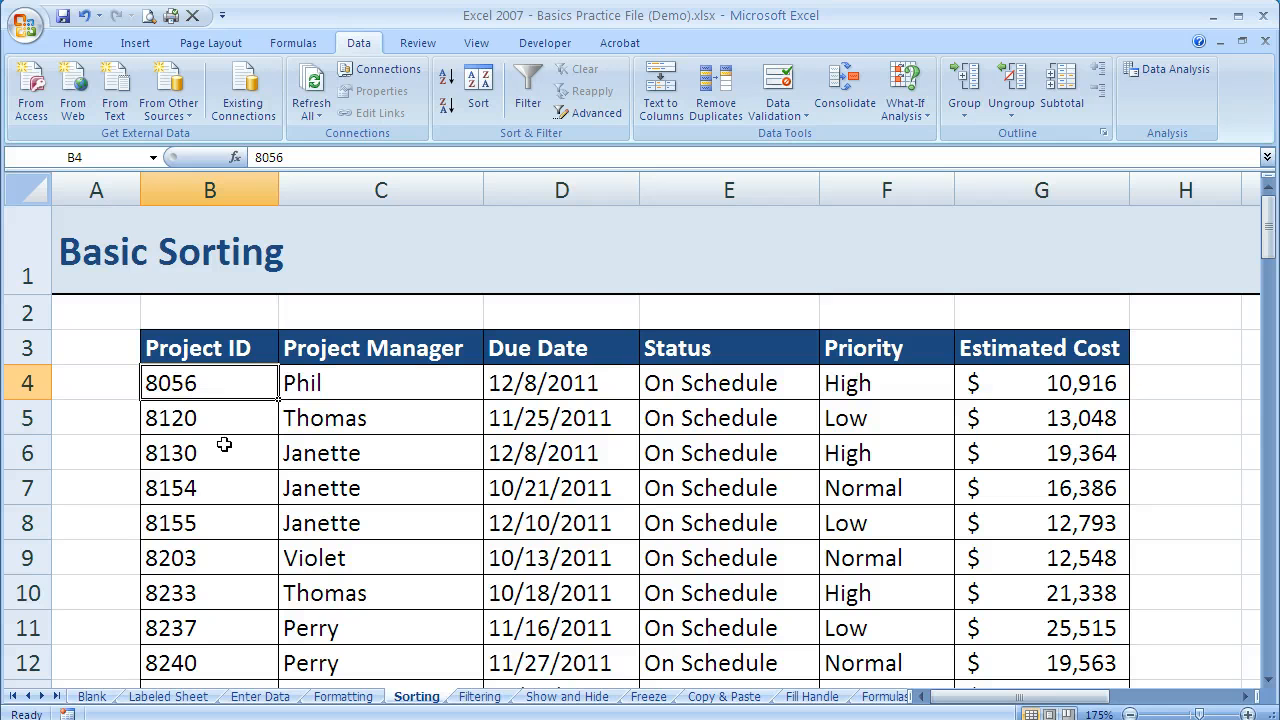
mouse_move(230, 660)
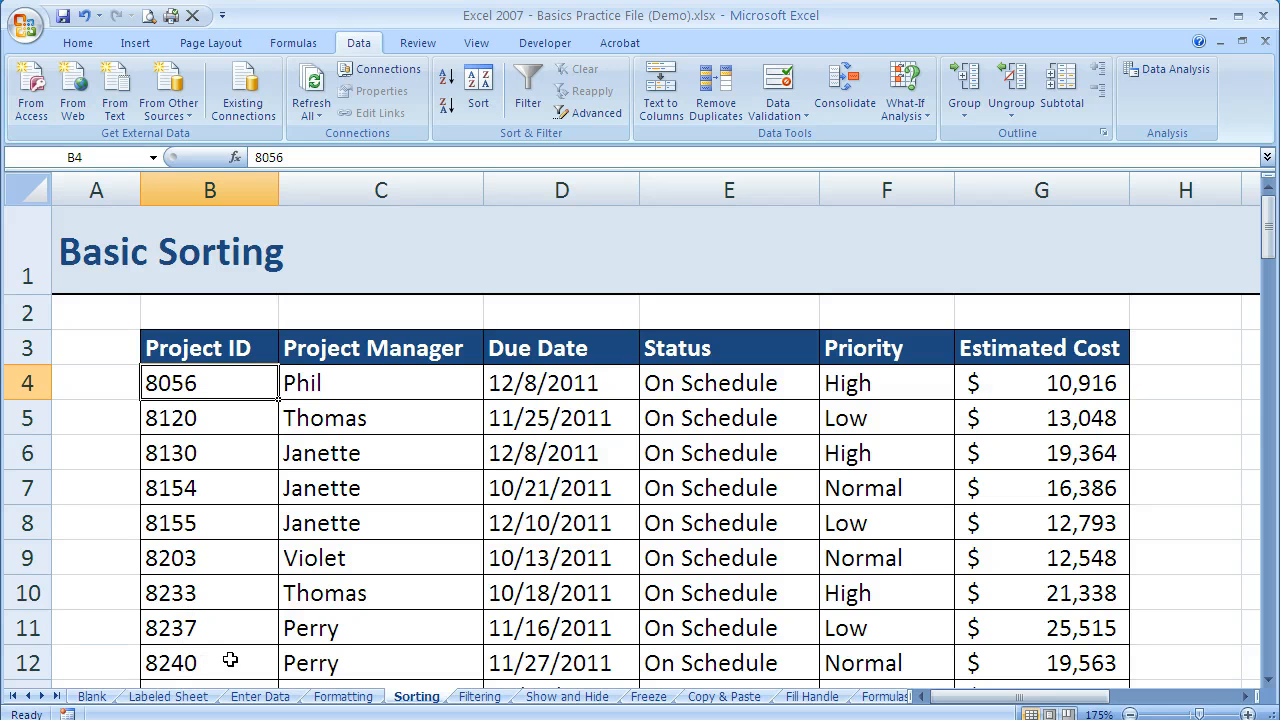
mouse_move(290, 656)
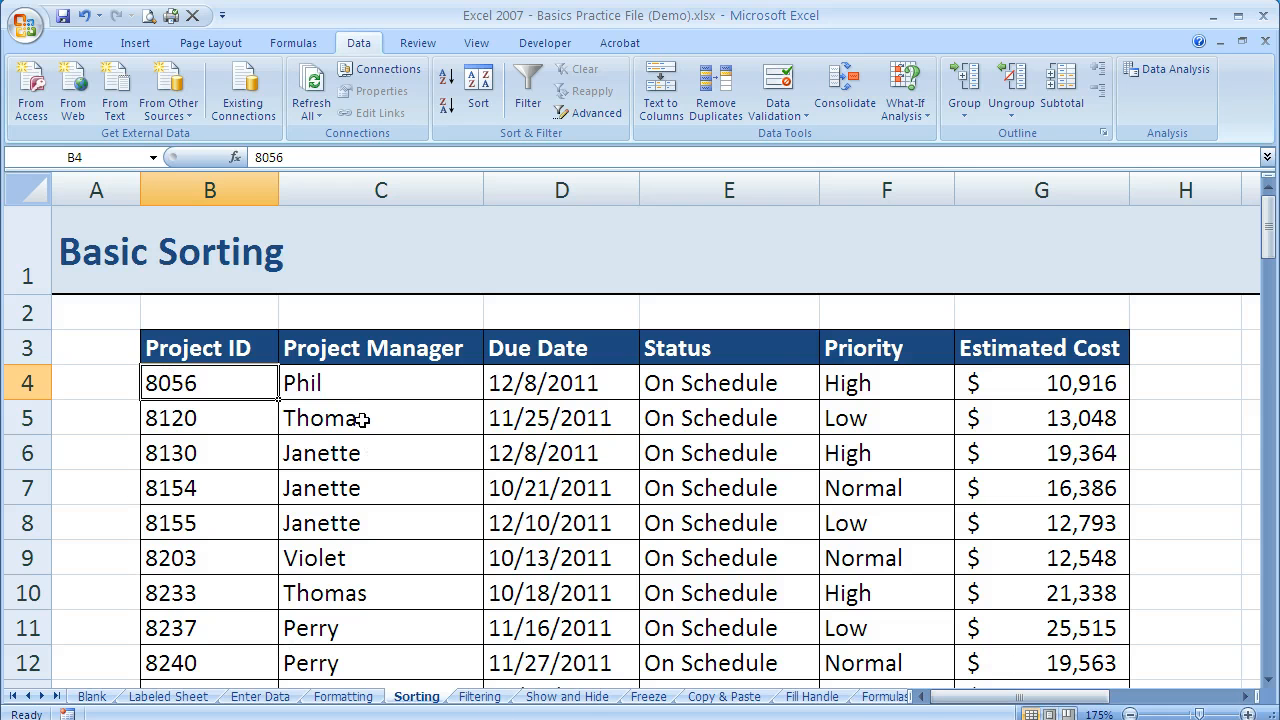
Select the table's header row and turn on filter dropdowns from the Data tab.
drag(208, 382, 1040, 382)
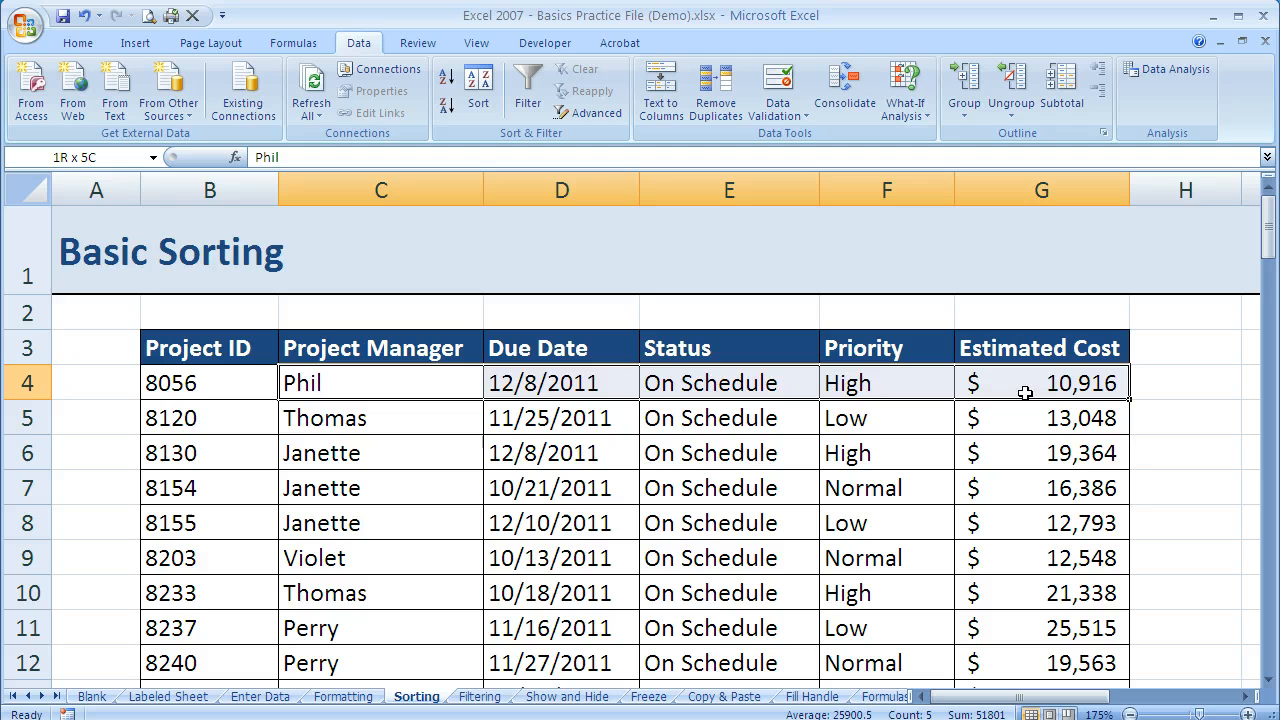
click(560, 382)
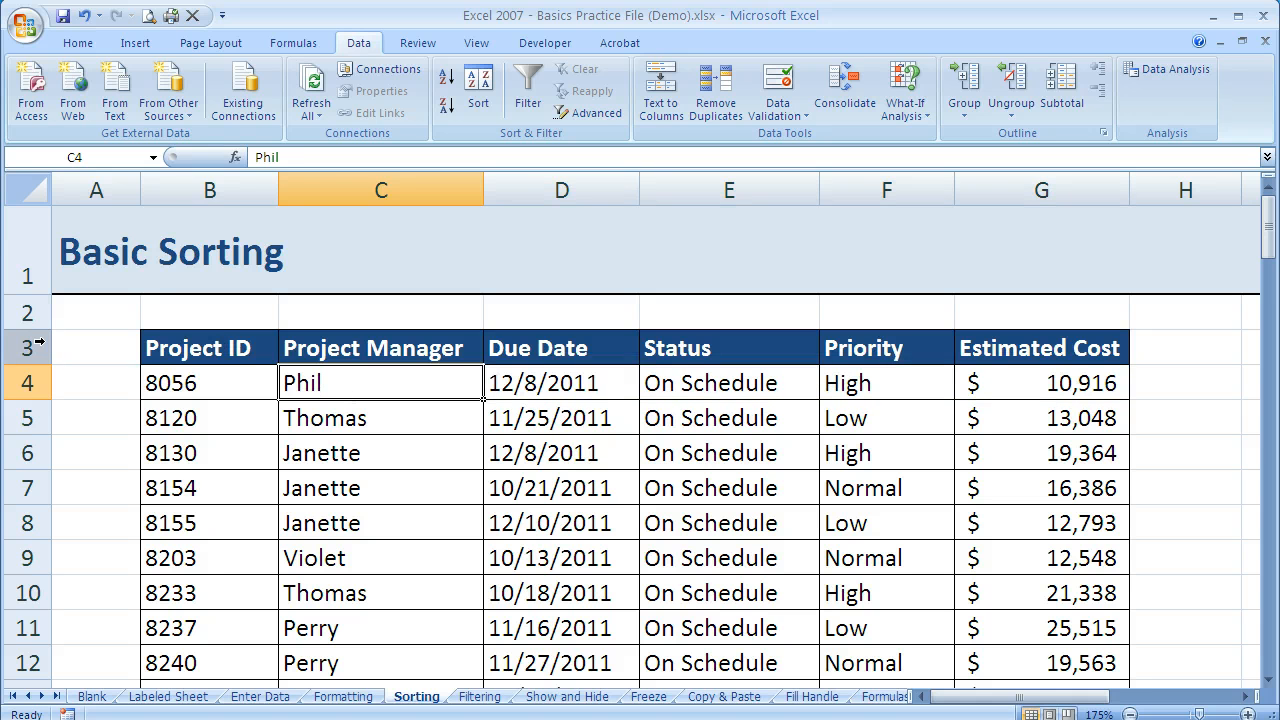
click(28, 348)
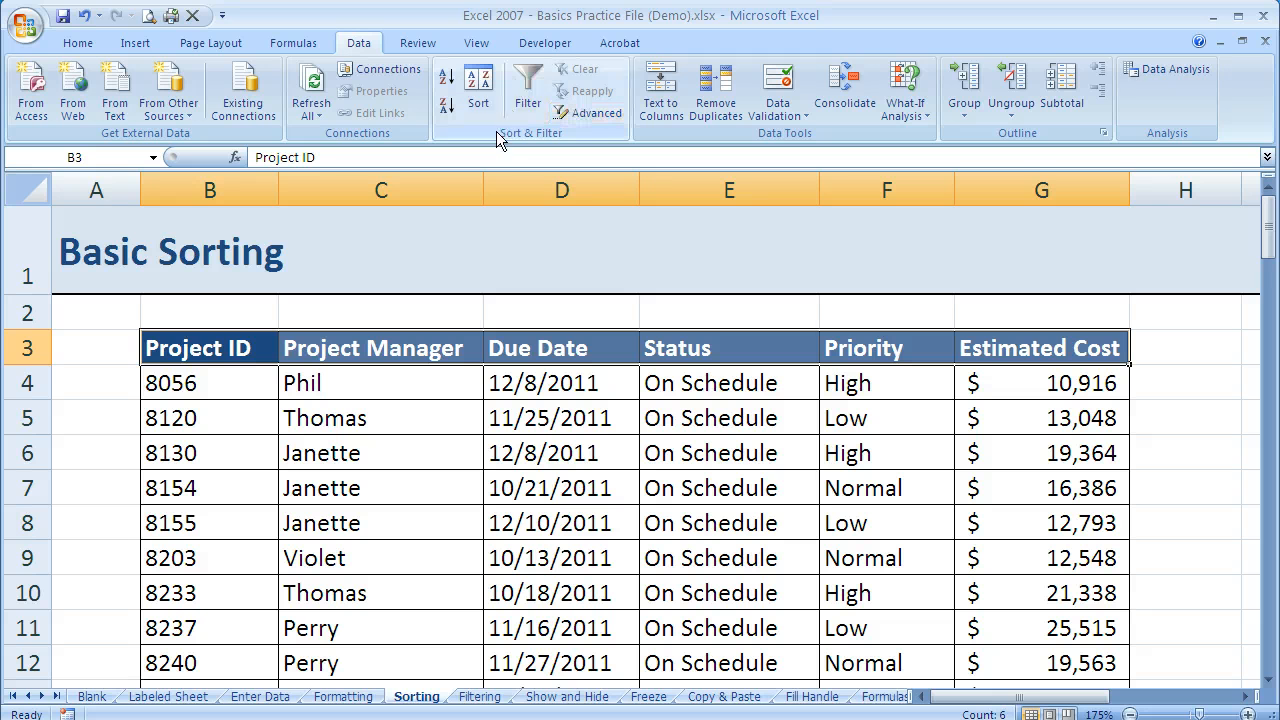
mouse_move(528, 90)
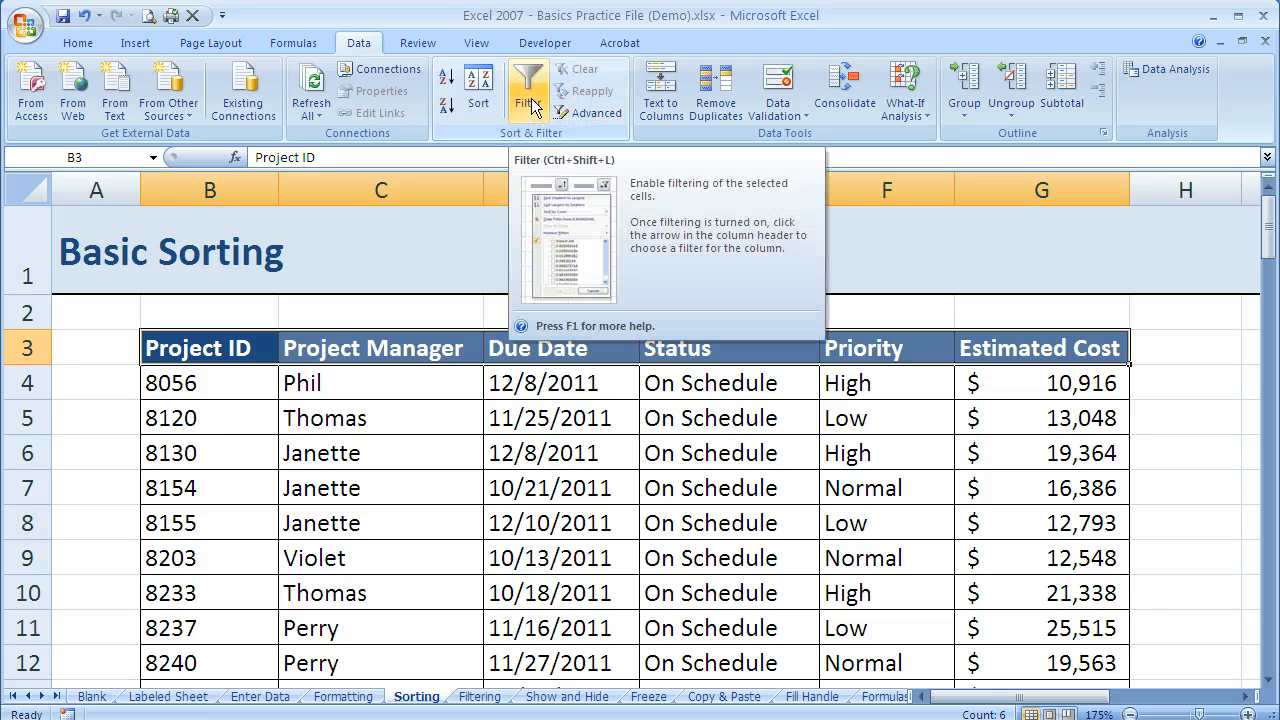
click(528, 90)
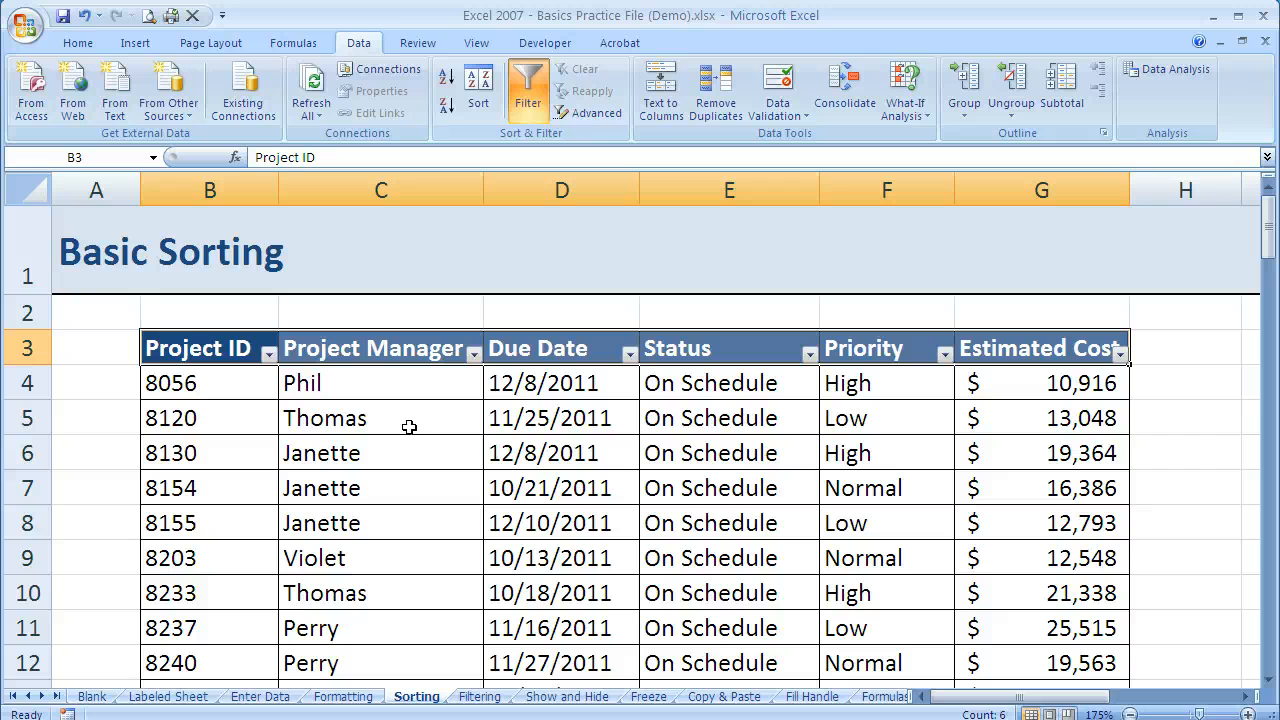
mouse_move(544, 364)
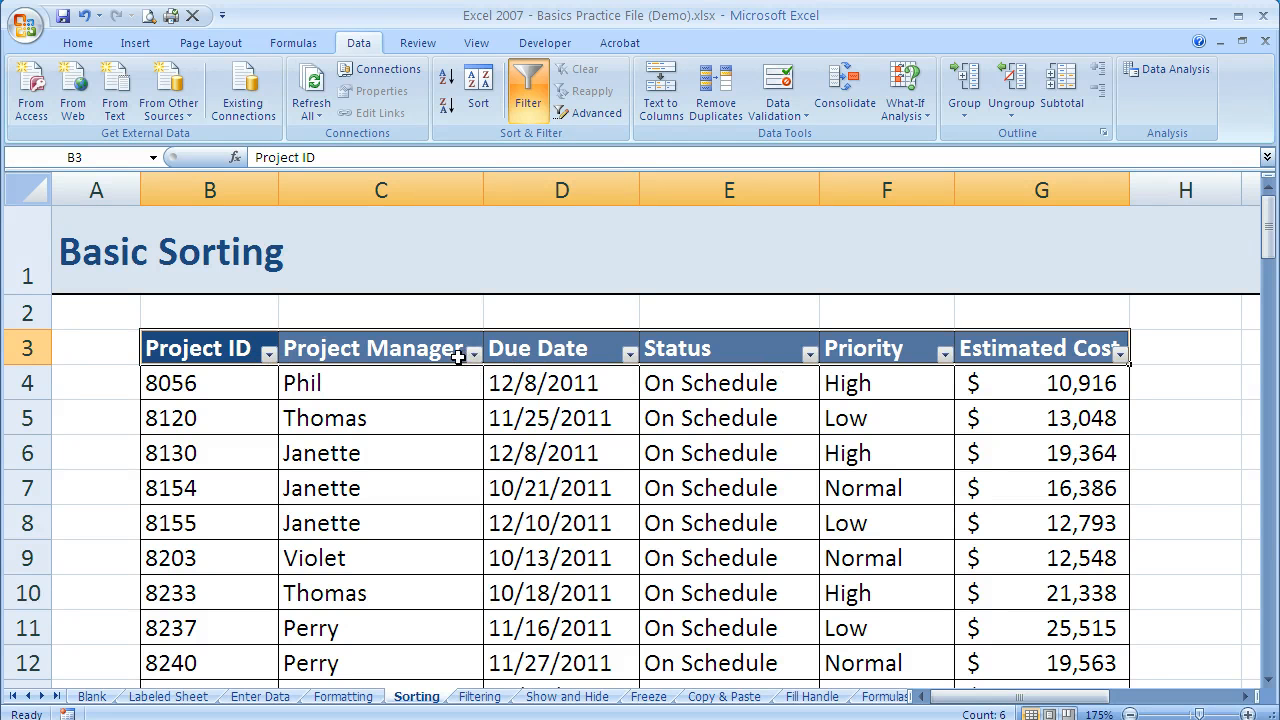
Sort the Project Manager column A to Z so Janette's rows group at the top.
click(472, 348)
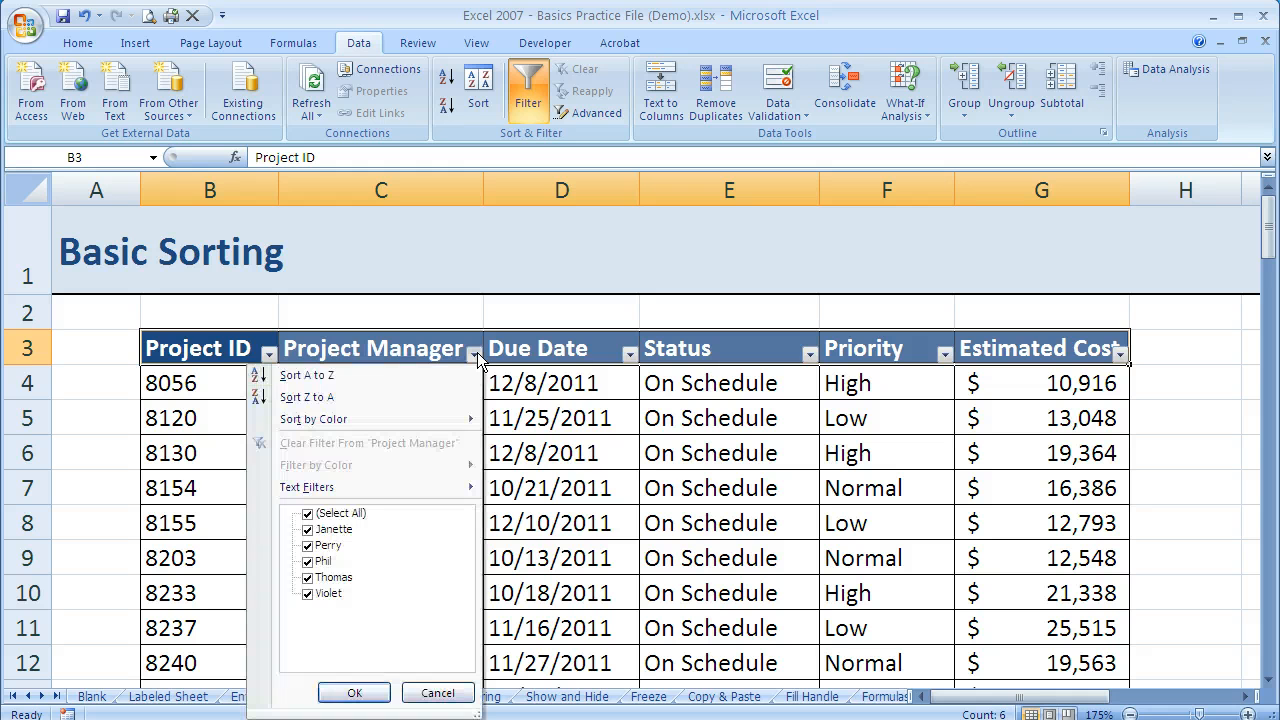
mouse_move(376, 376)
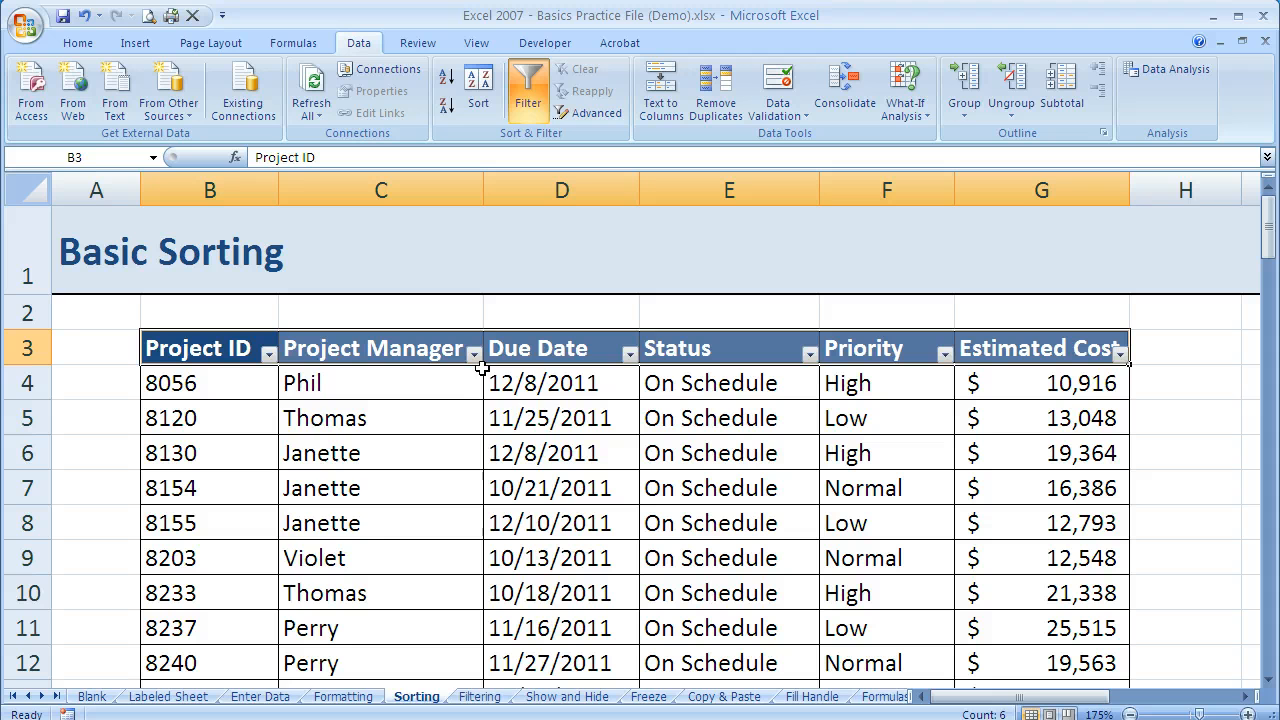
click(474, 352)
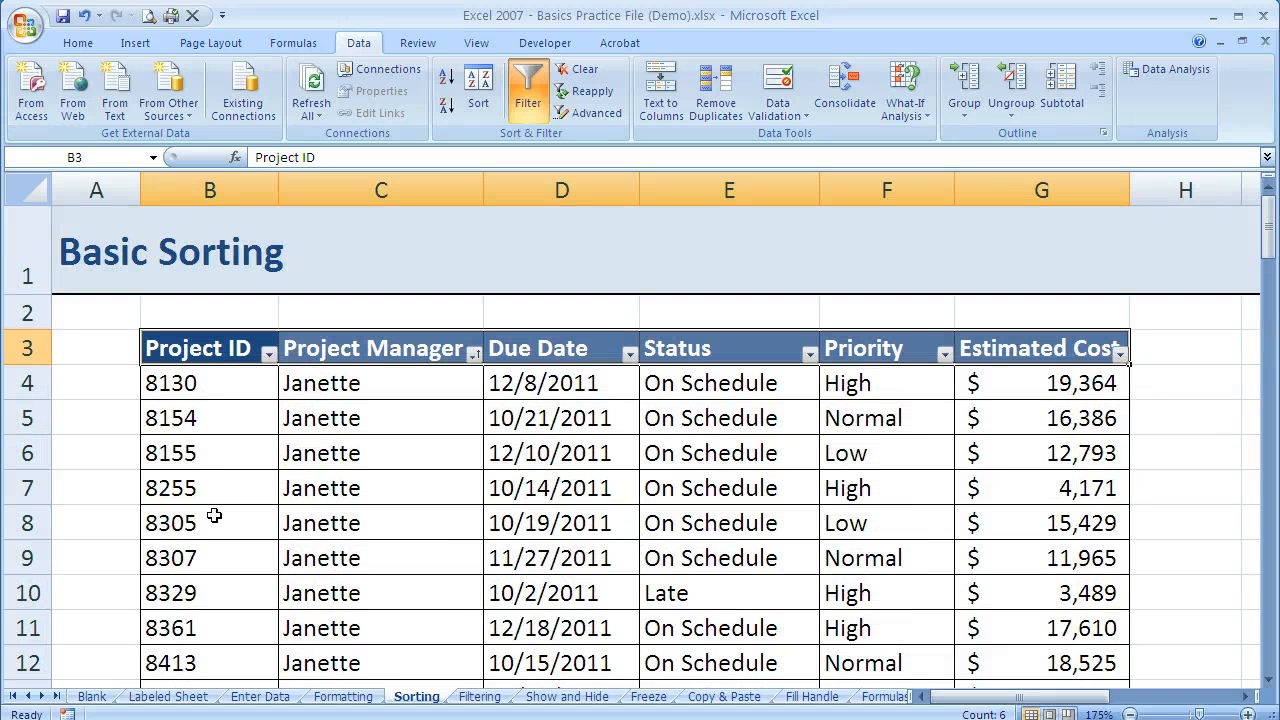
scroll(down, 3)
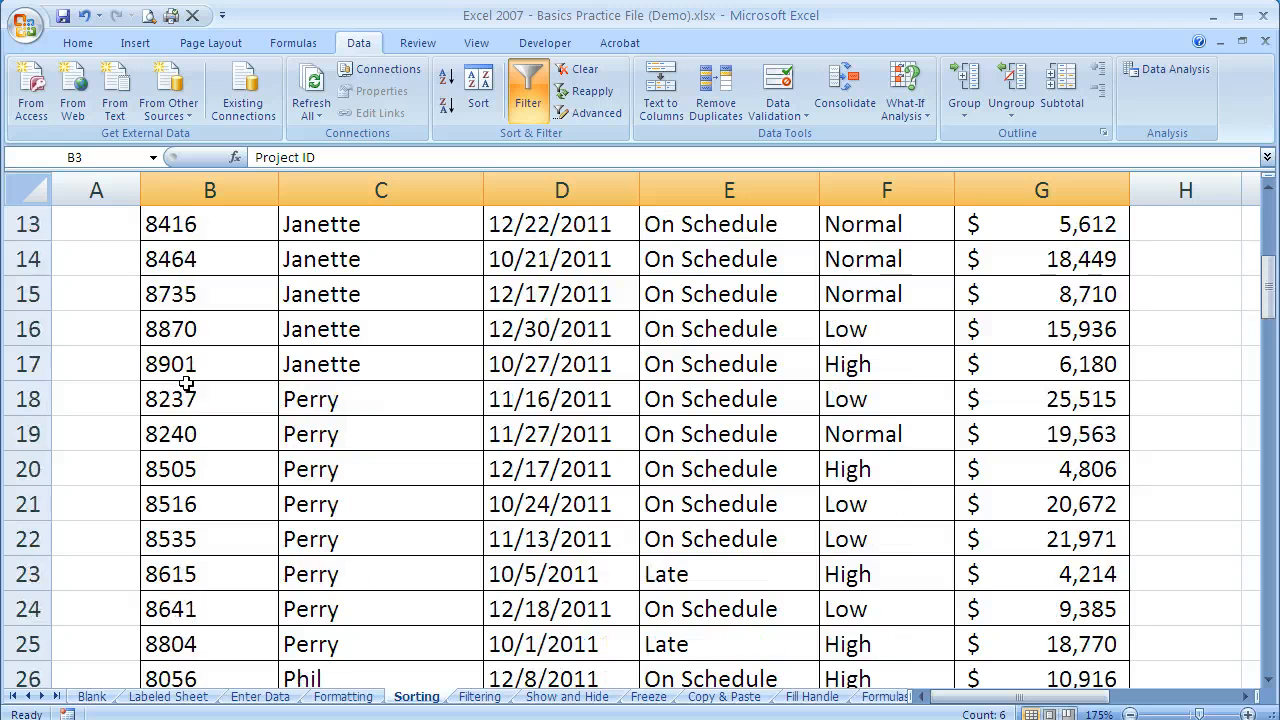
scroll(down, 3)
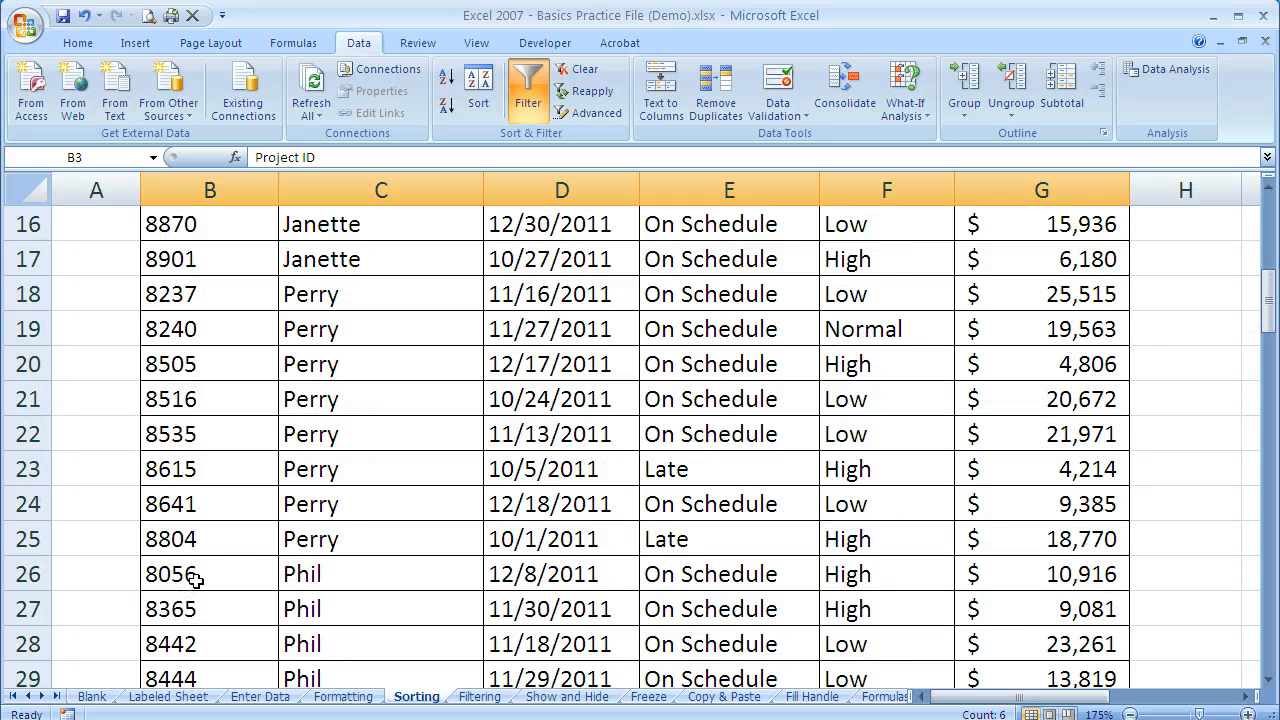
click(208, 572)
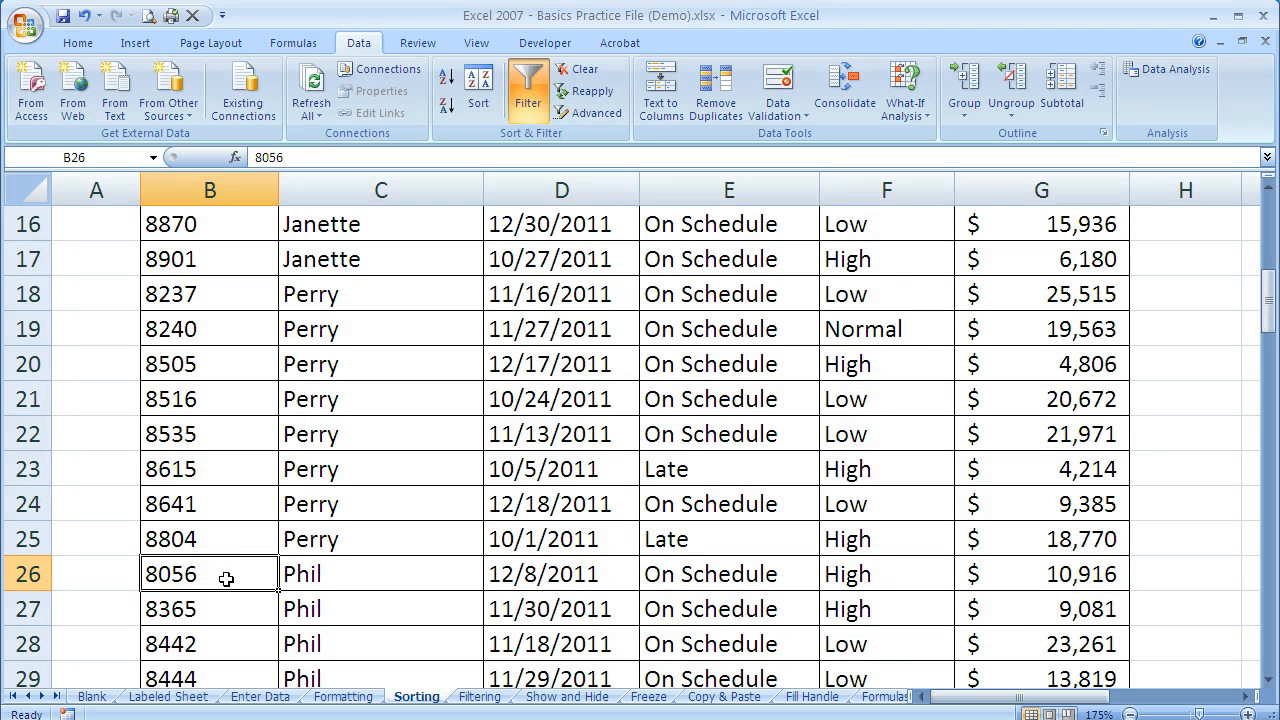
scroll(up, 3)
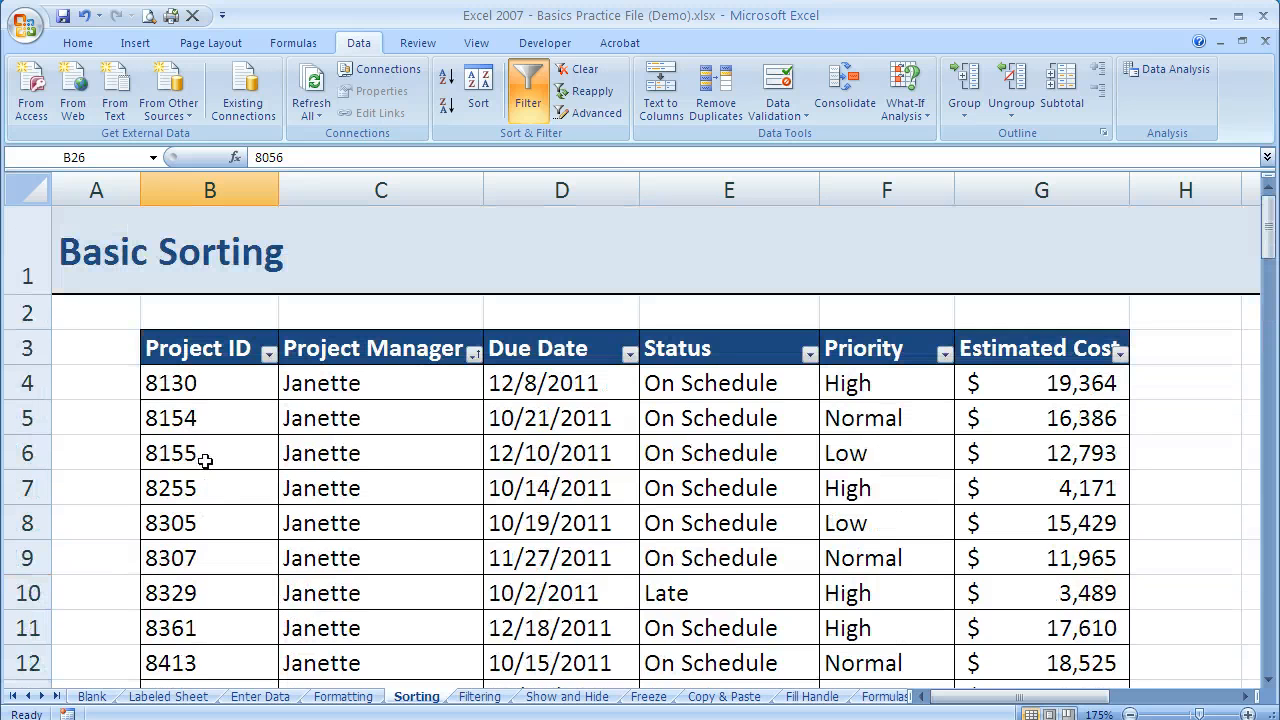
mouse_move(382, 390)
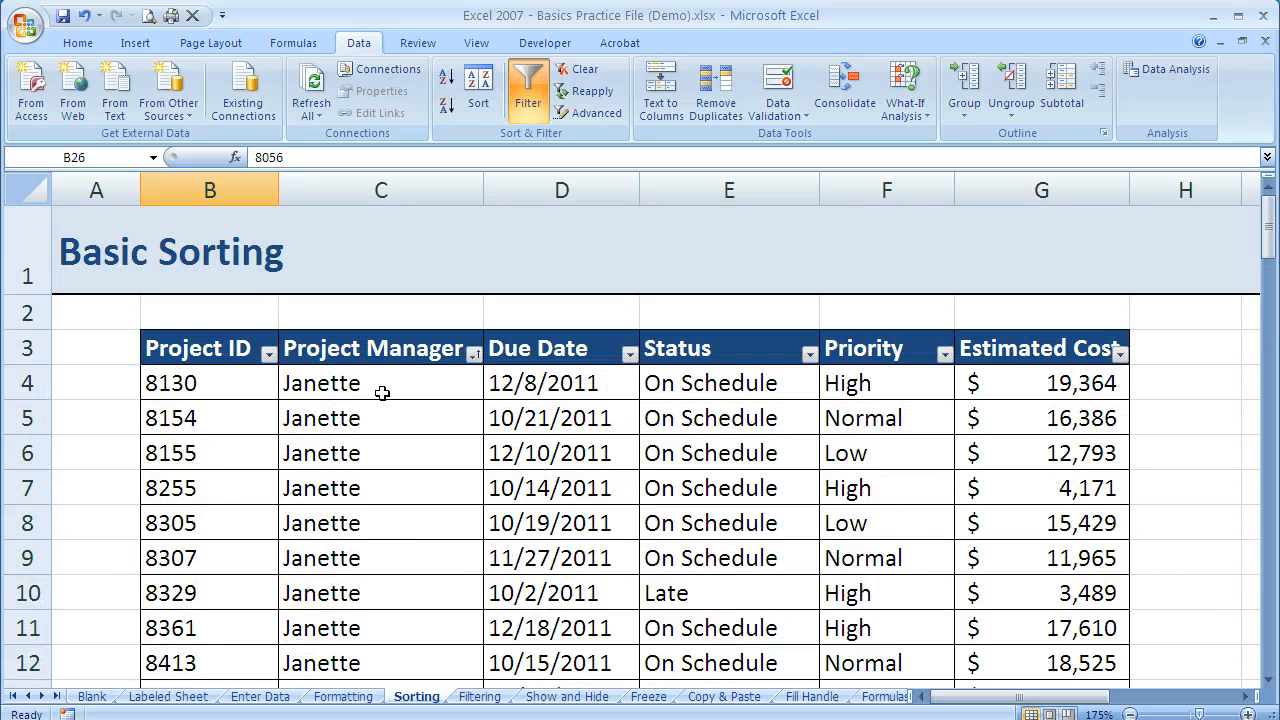
mouse_move(408, 396)
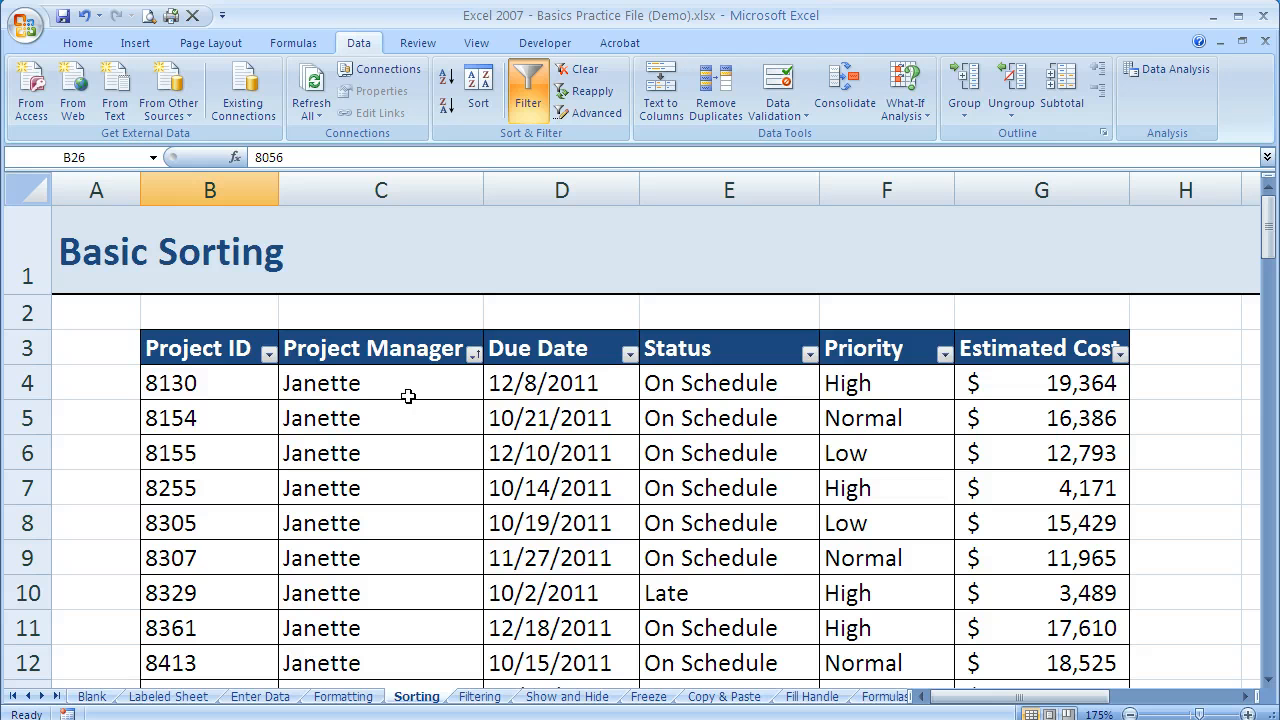
mouse_move(404, 376)
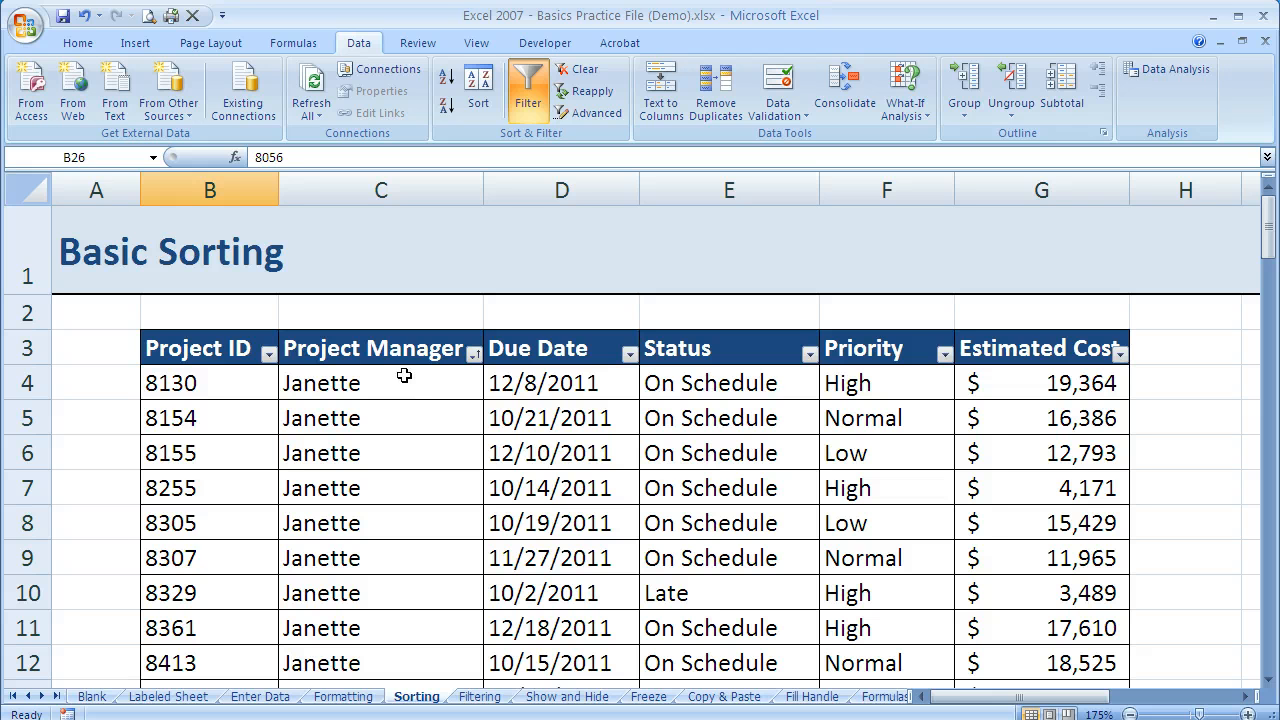
mouse_move(380, 396)
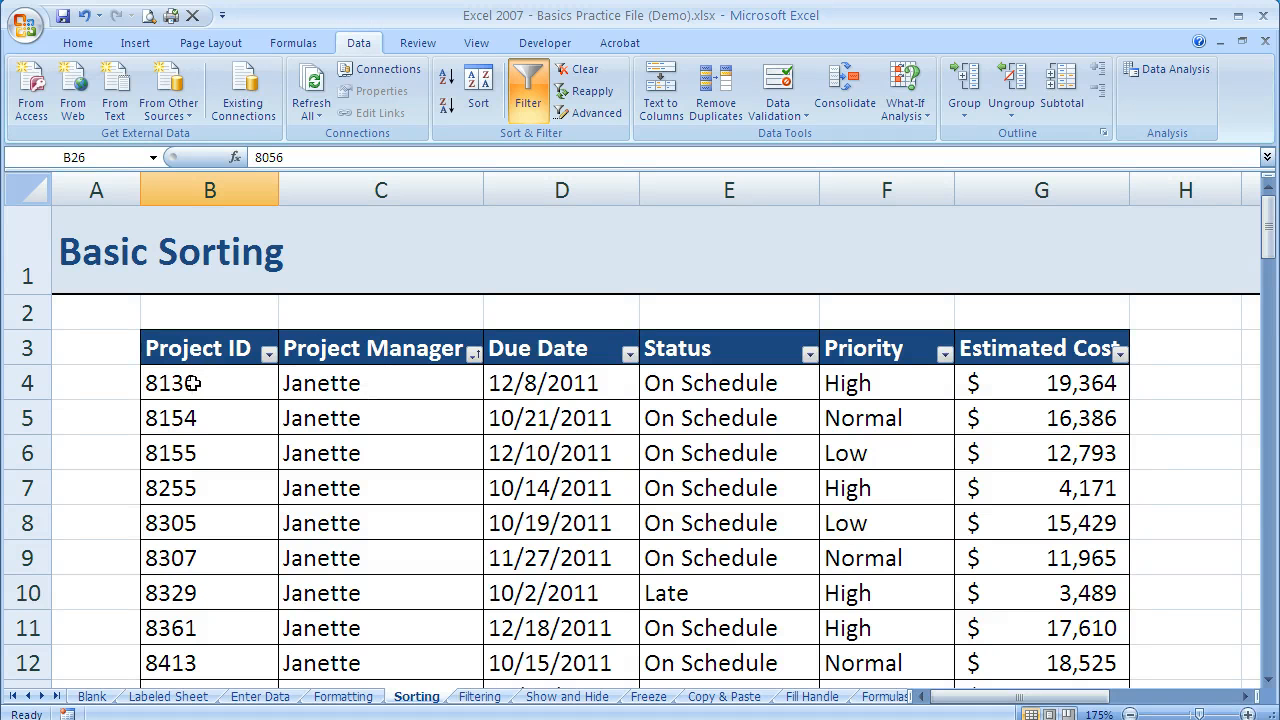
click(208, 384)
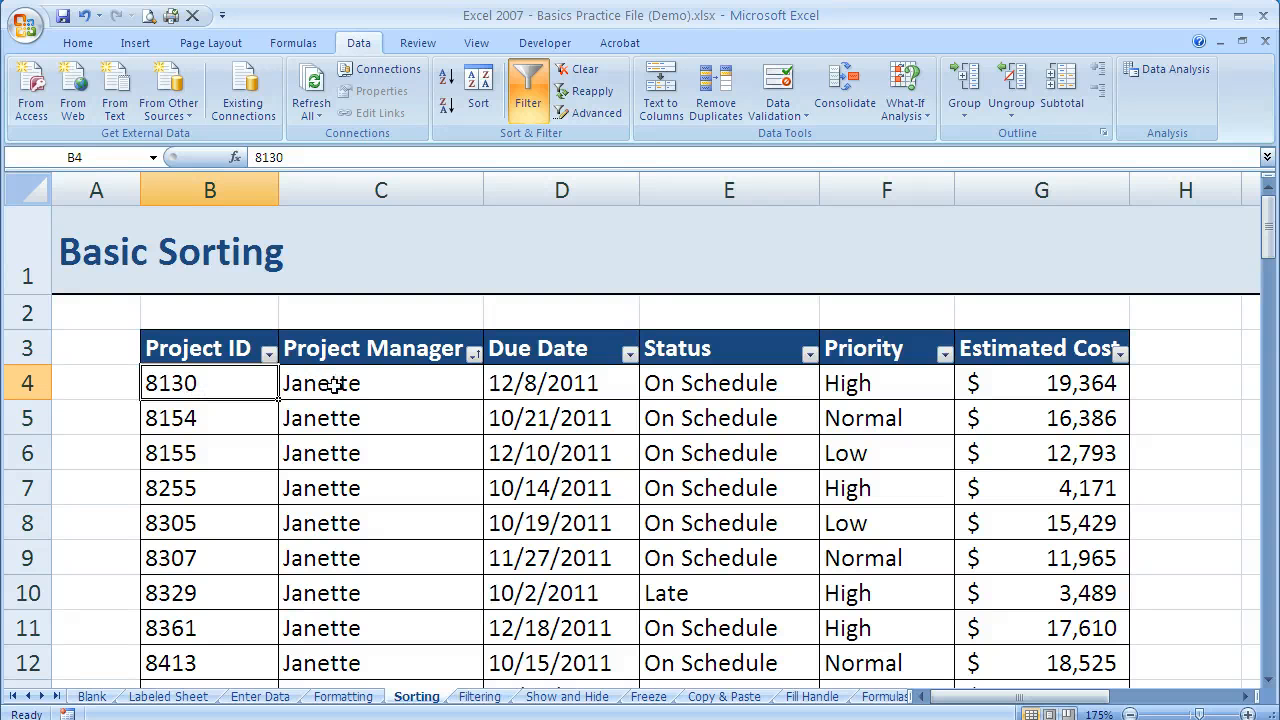
click(380, 382)
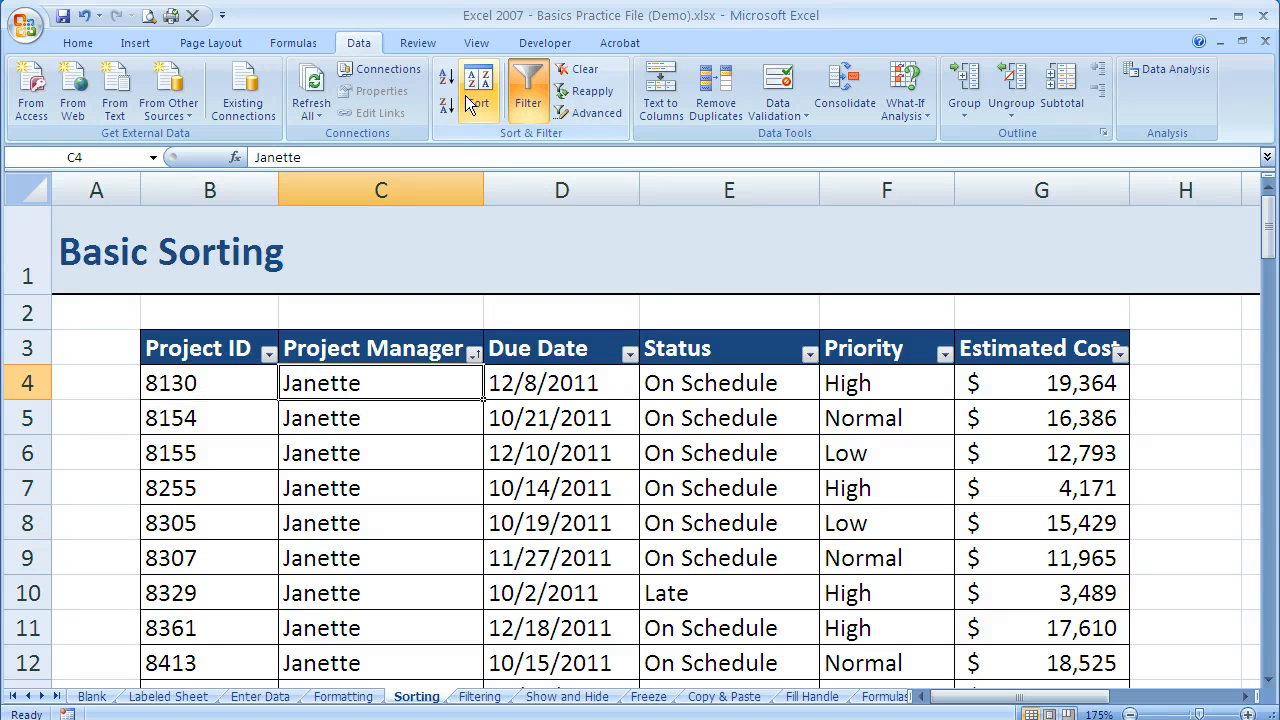
mouse_move(250, 368)
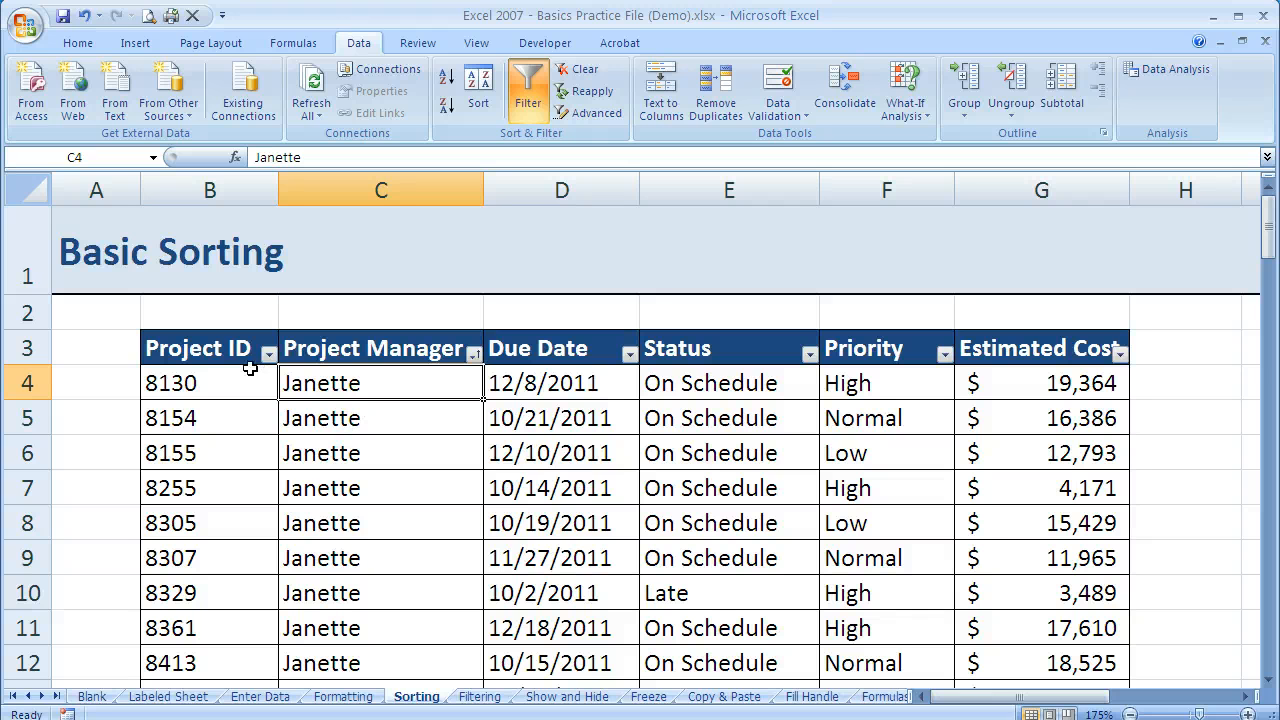
mouse_move(376, 600)
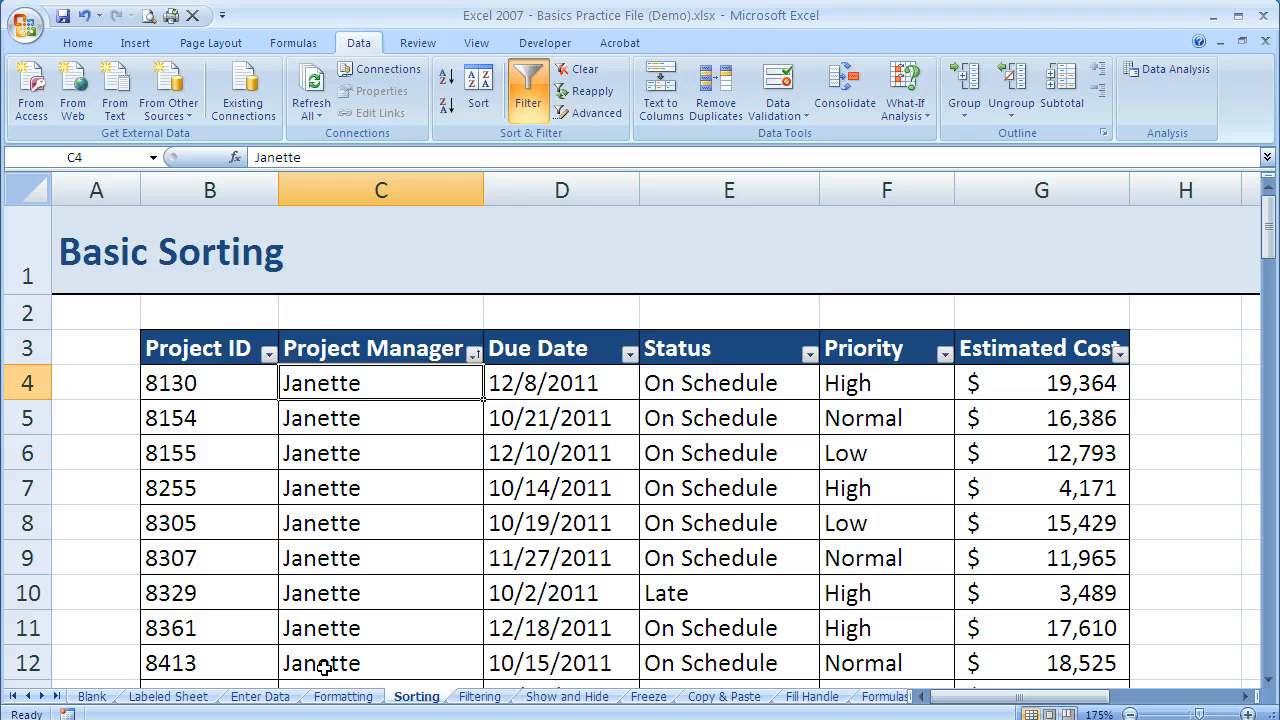
mouse_move(180, 616)
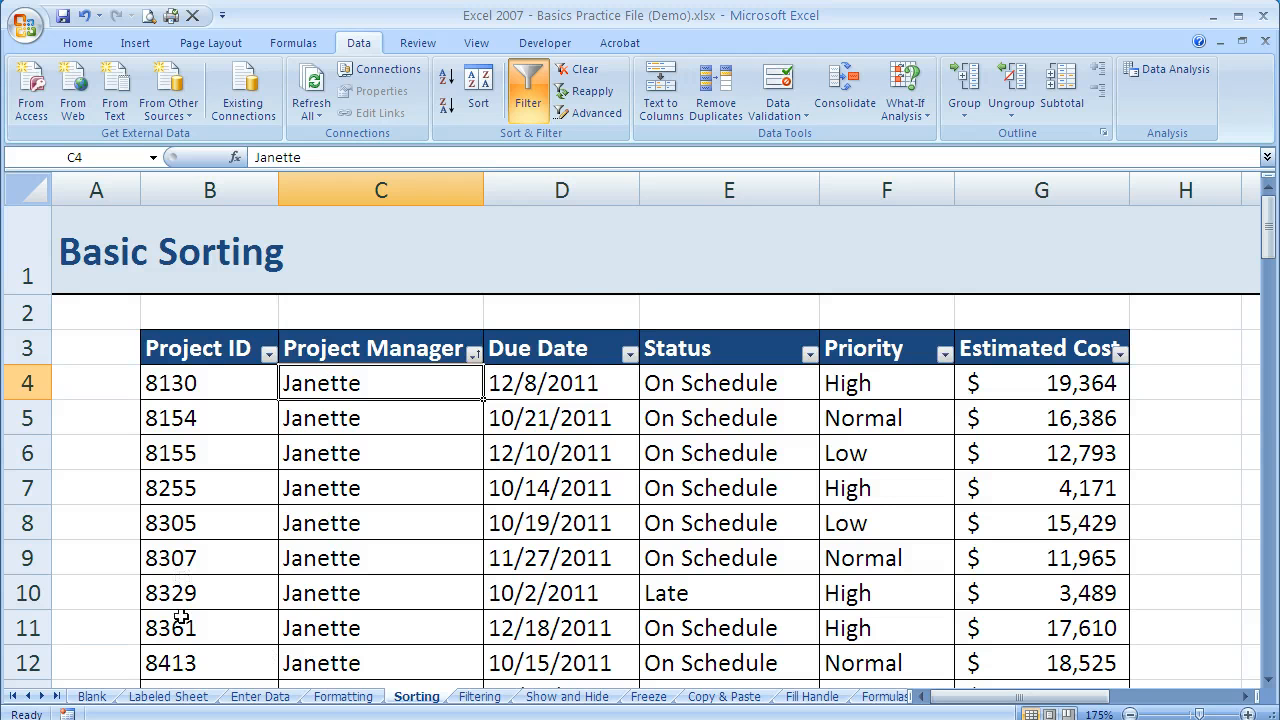
scroll(down, 3)
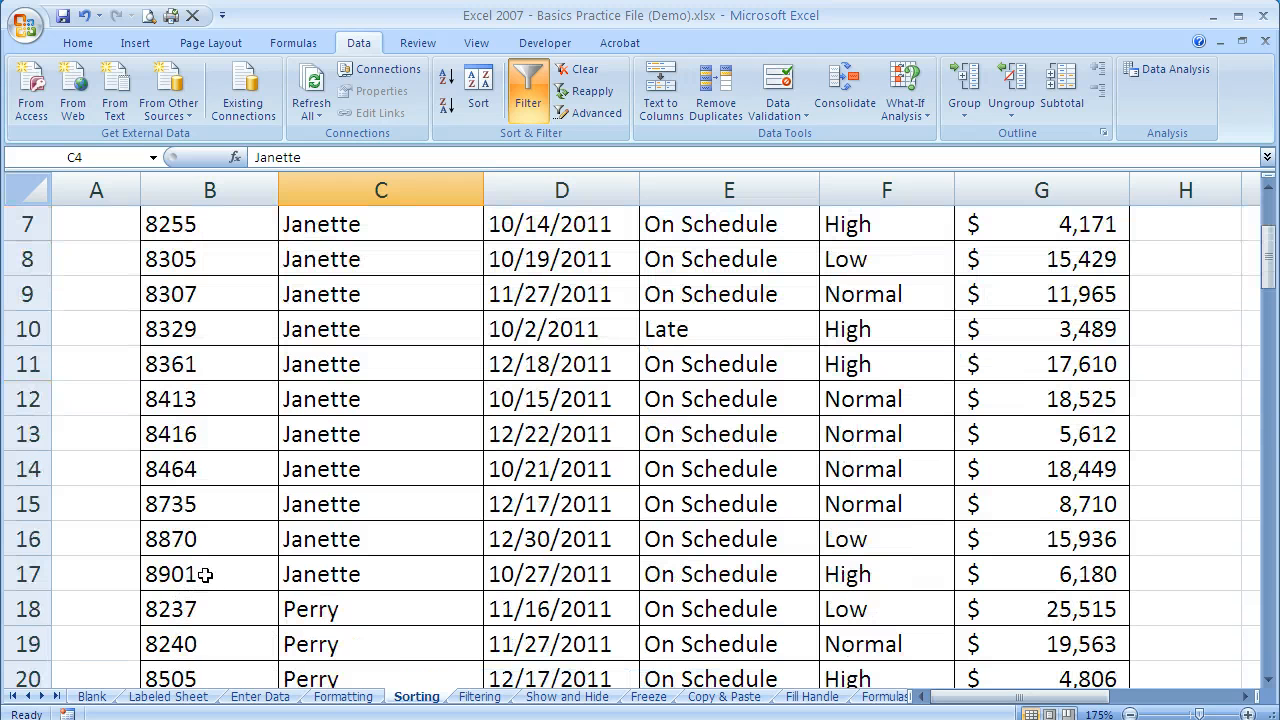
scroll(up, 3)
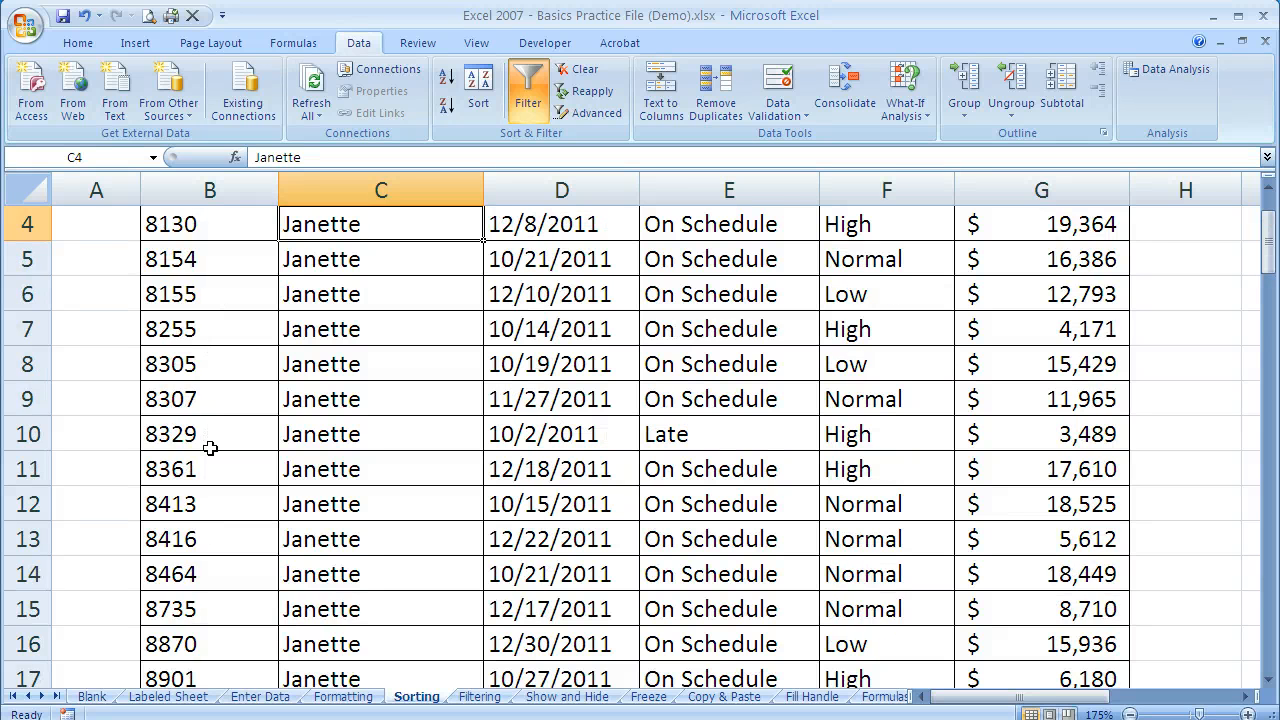
scroll(down, 3)
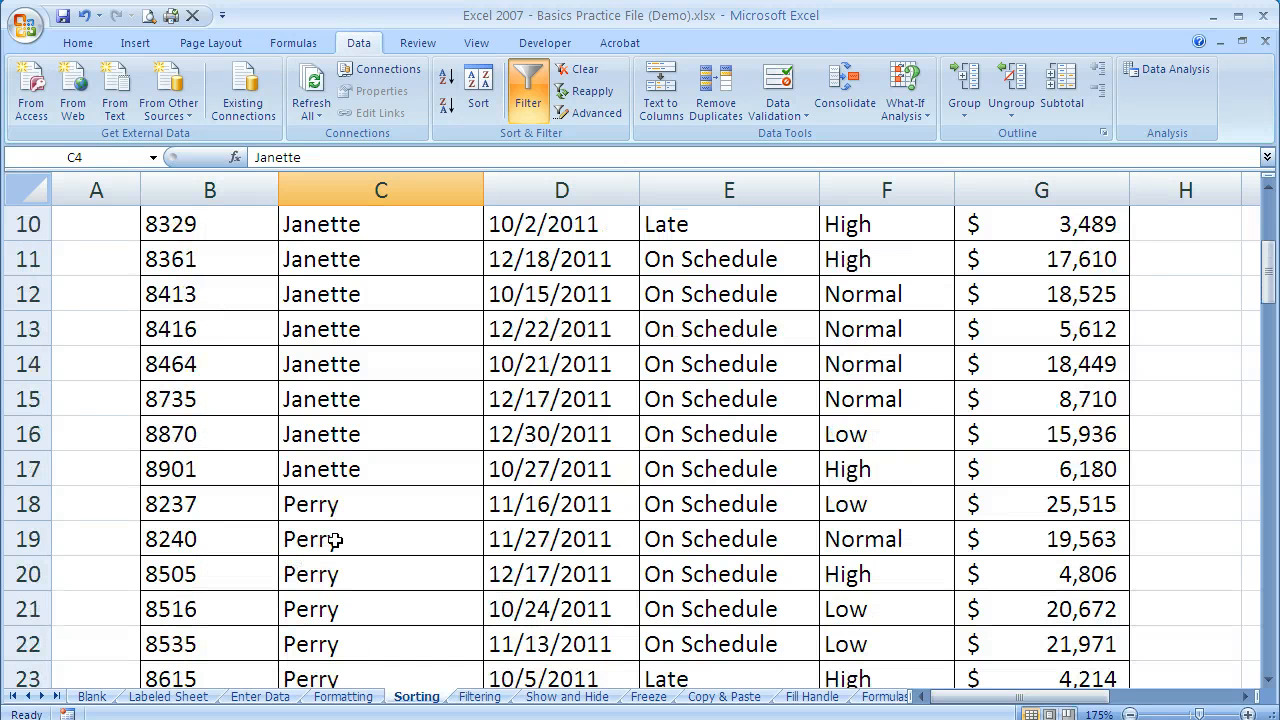
scroll(down, 3)
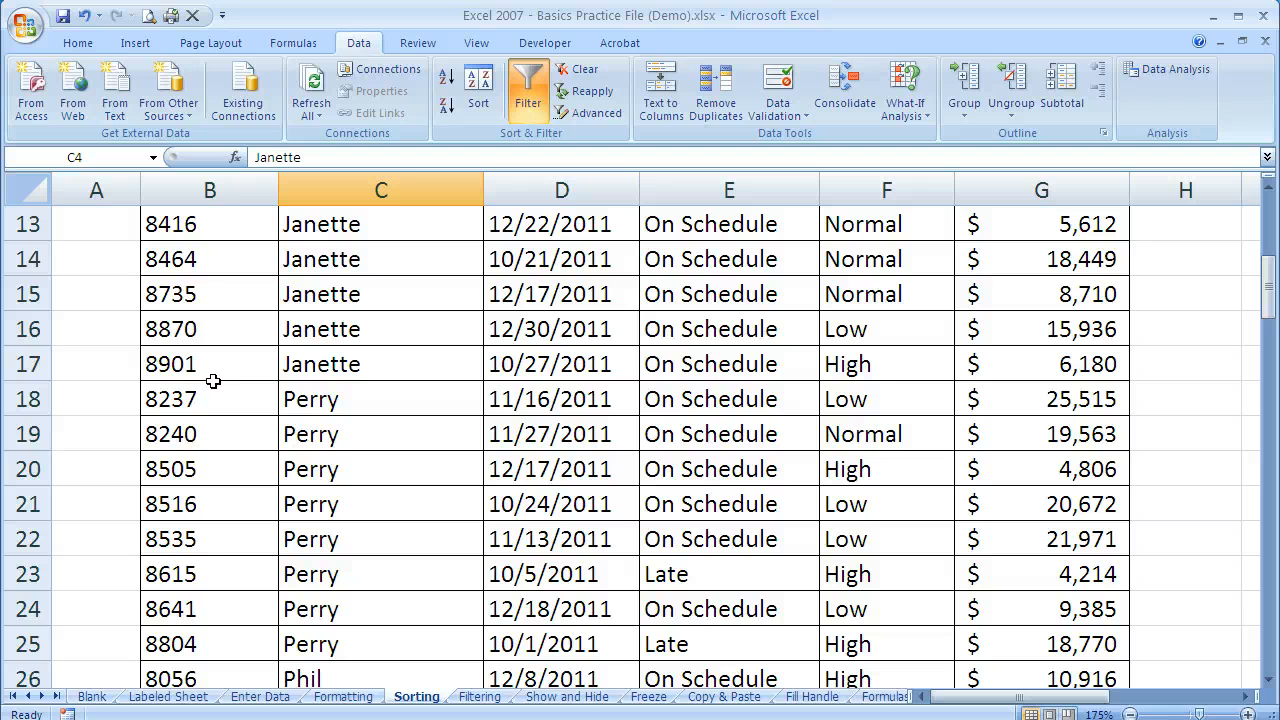
mouse_move(216, 652)
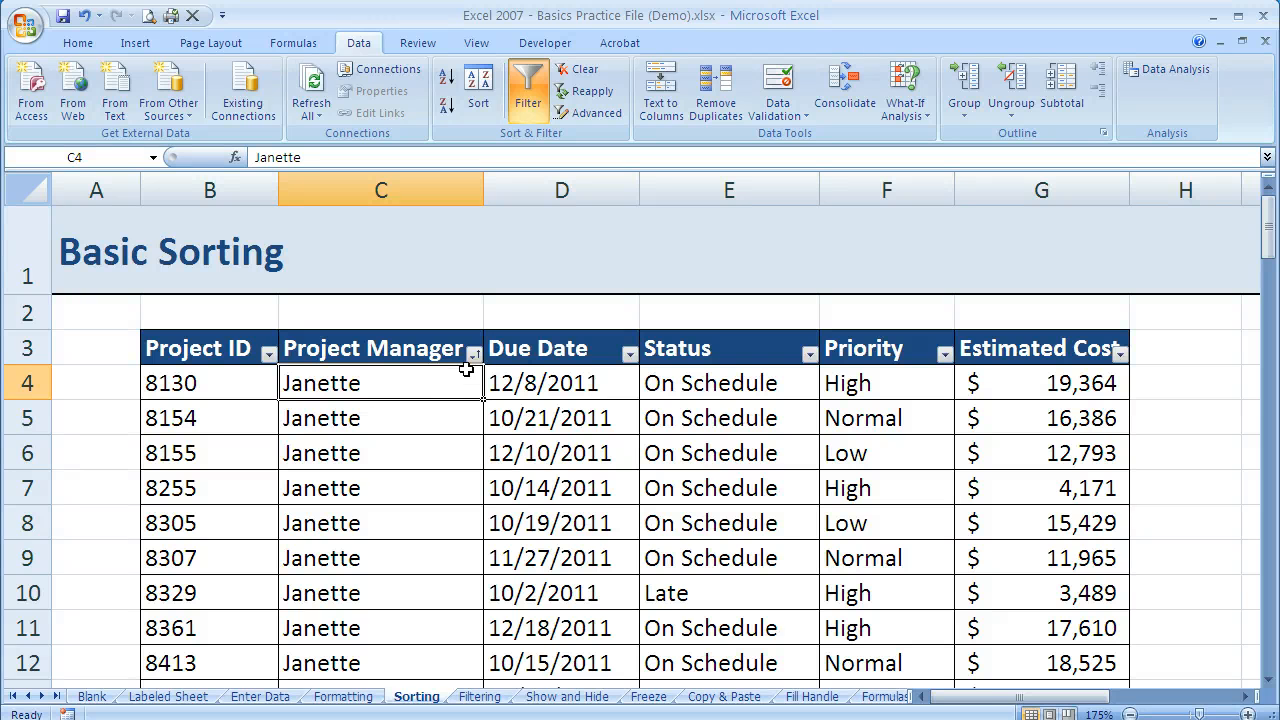
mouse_move(600, 390)
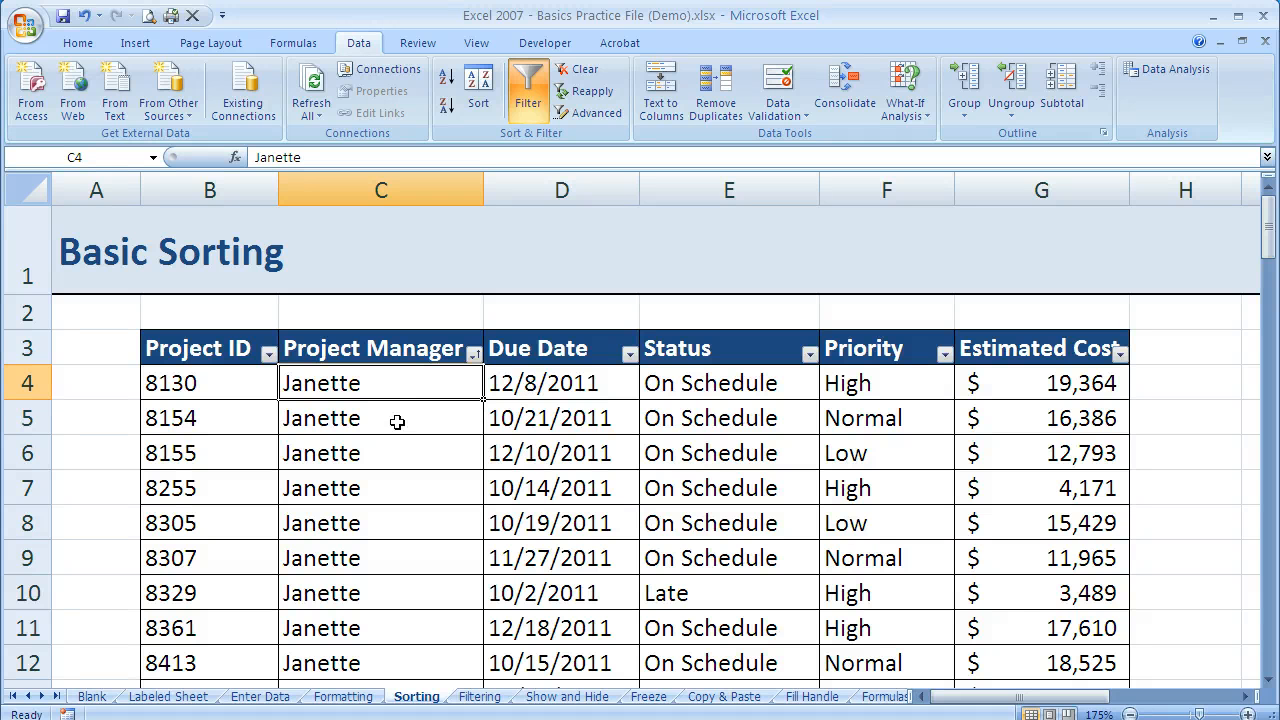
mouse_move(232, 584)
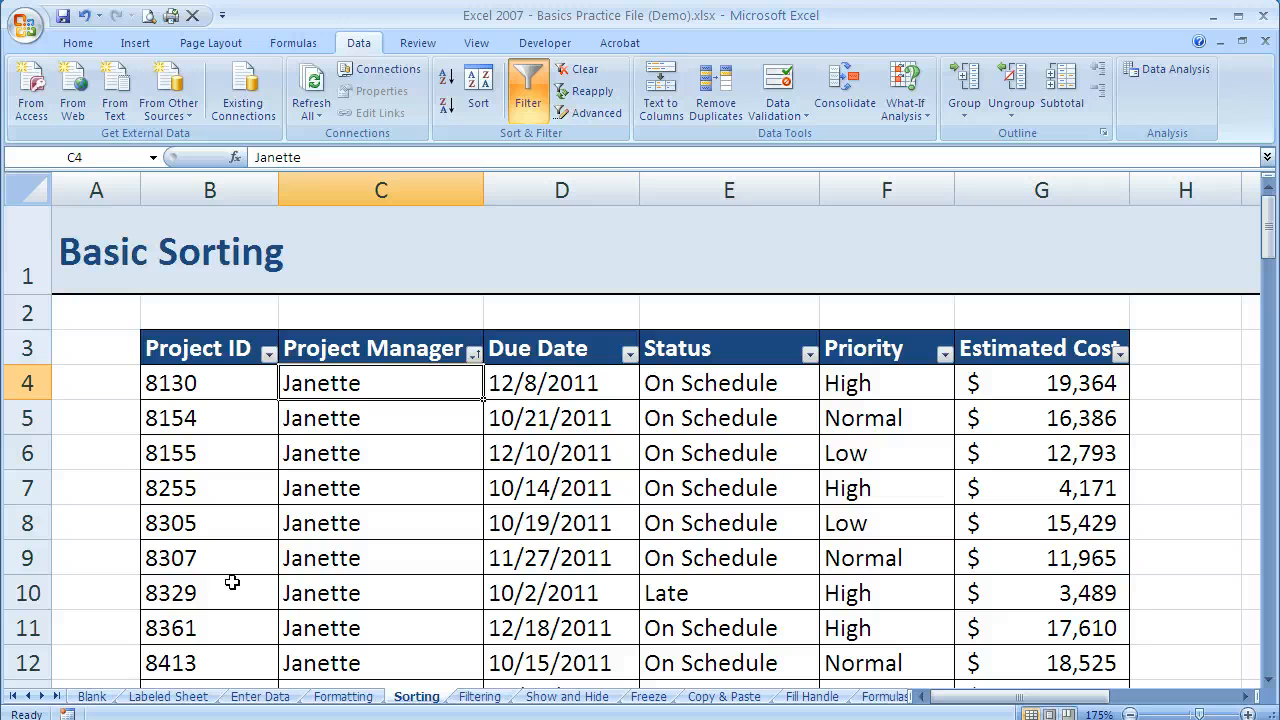
mouse_move(340, 560)
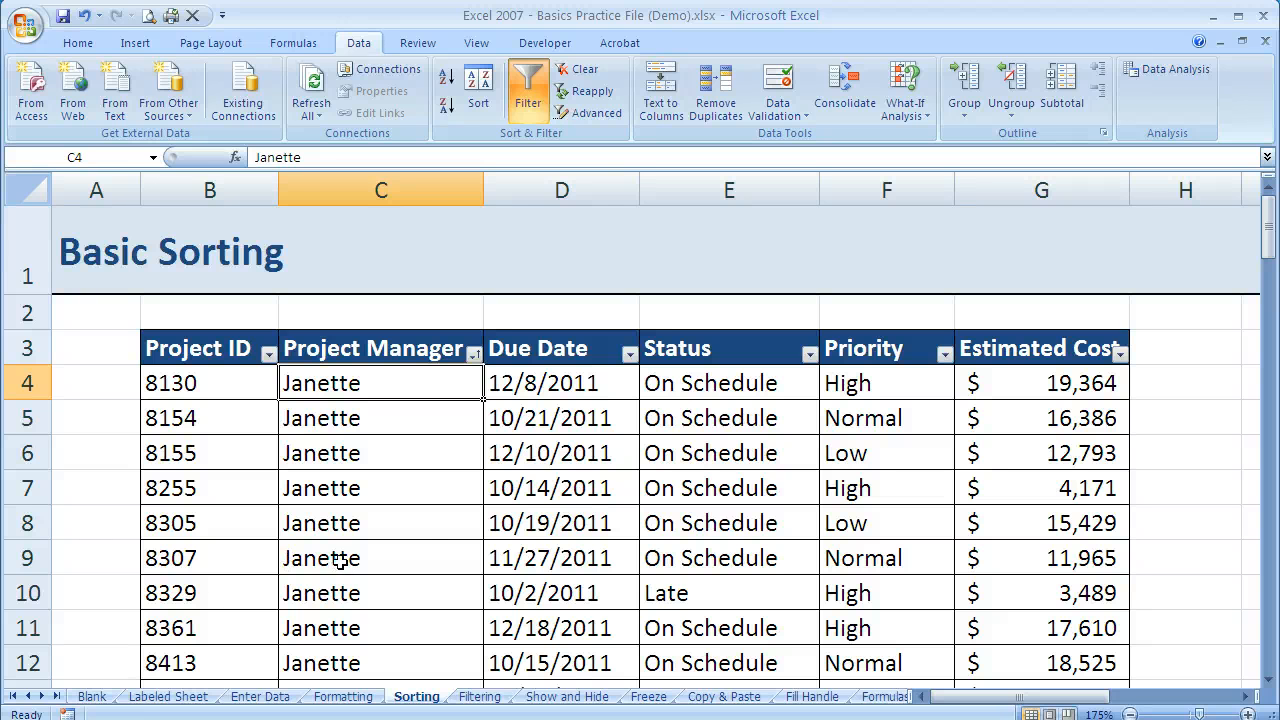
mouse_move(524, 520)
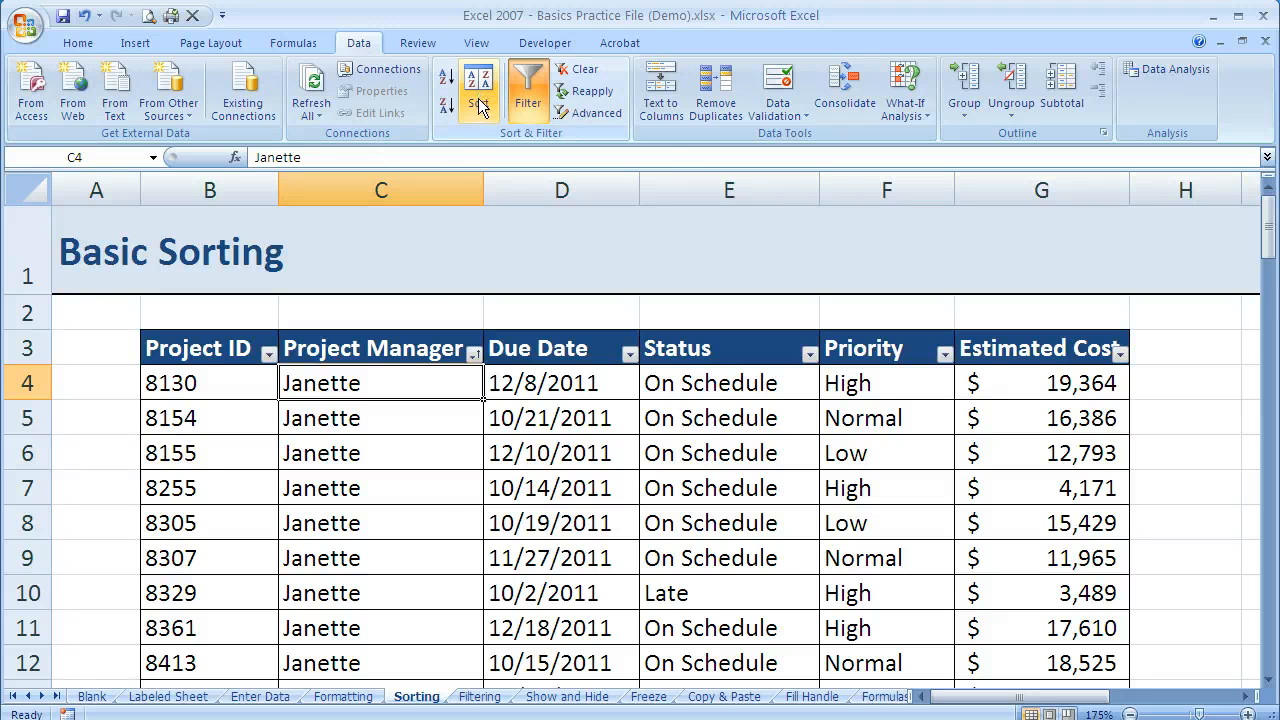
mouse_move(478, 96)
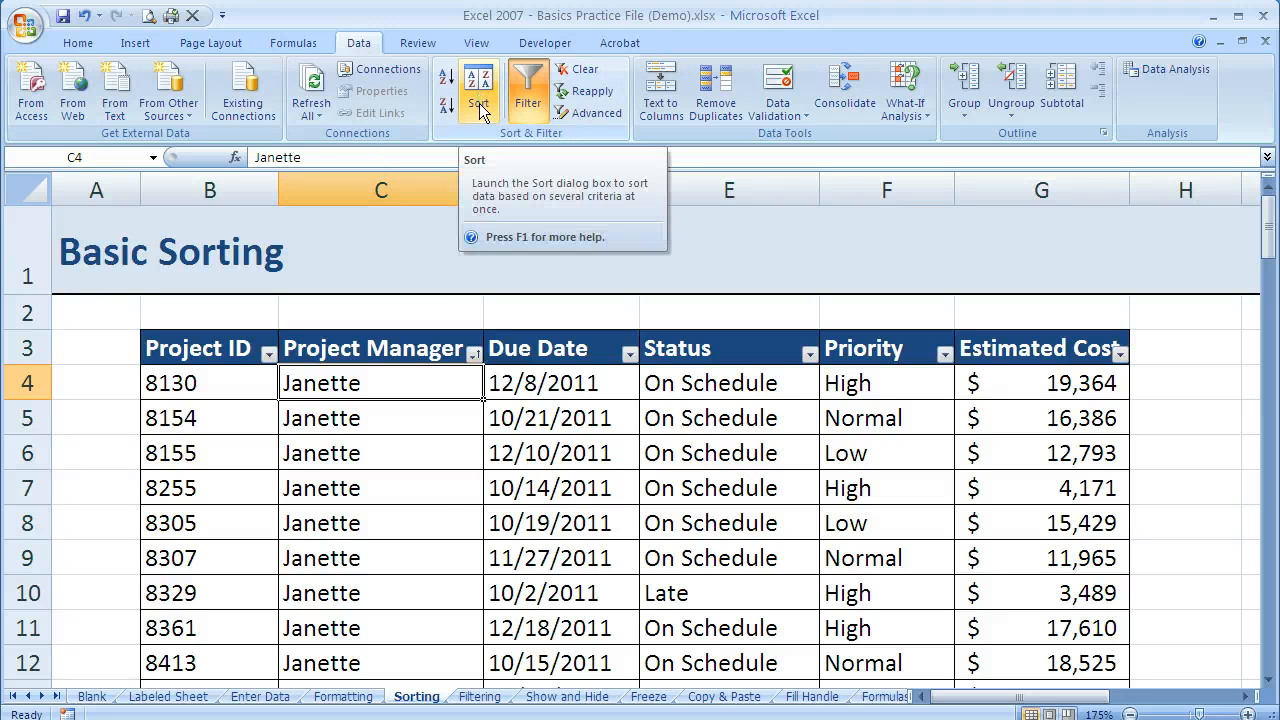
mouse_move(442, 508)
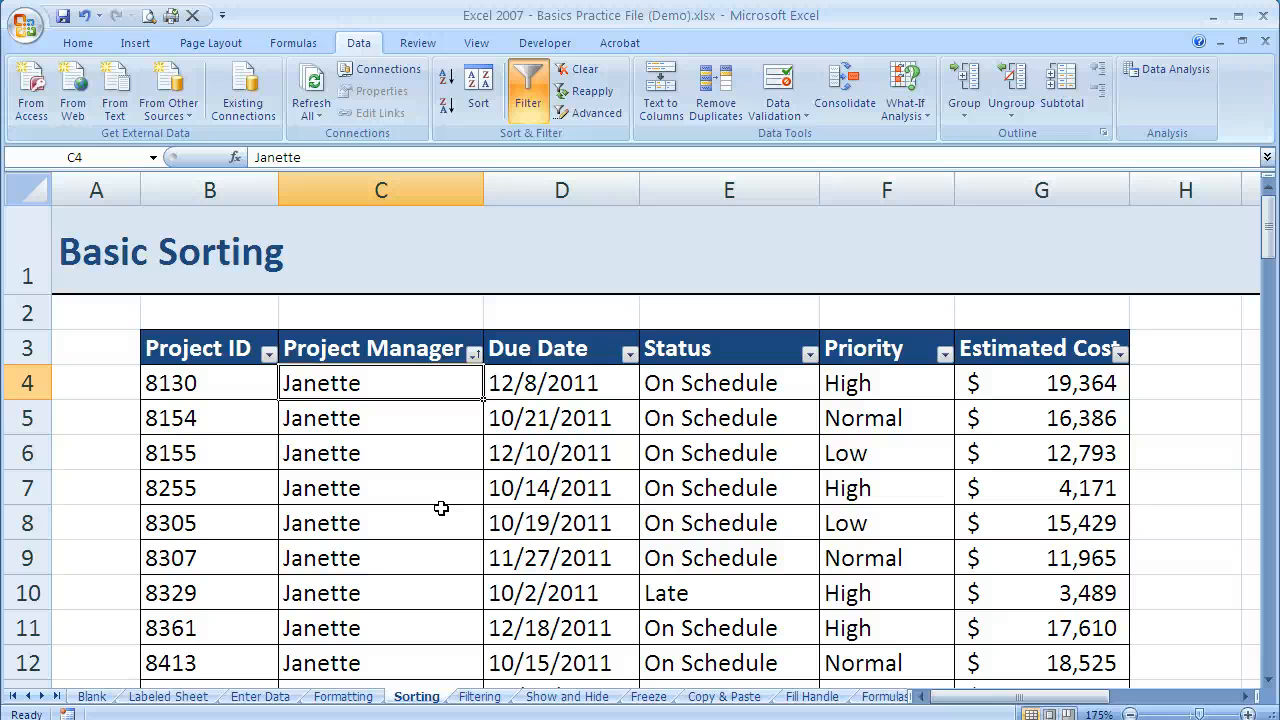
mouse_move(352, 710)
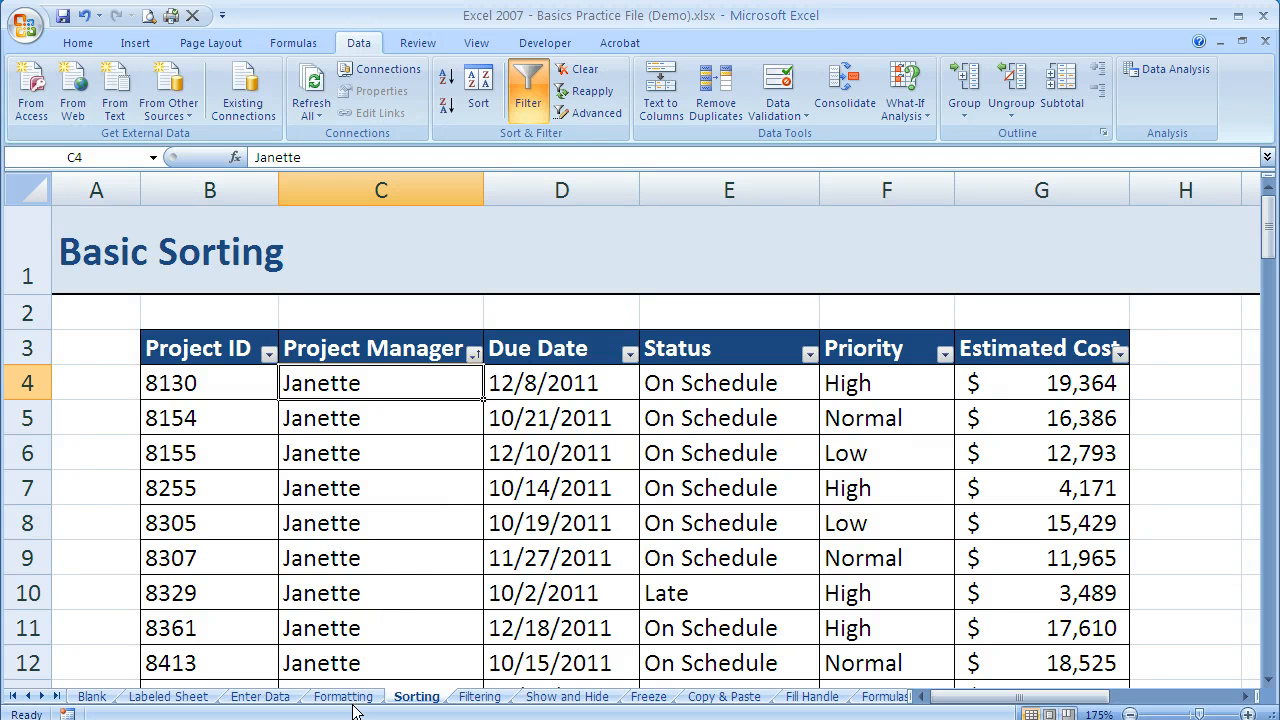